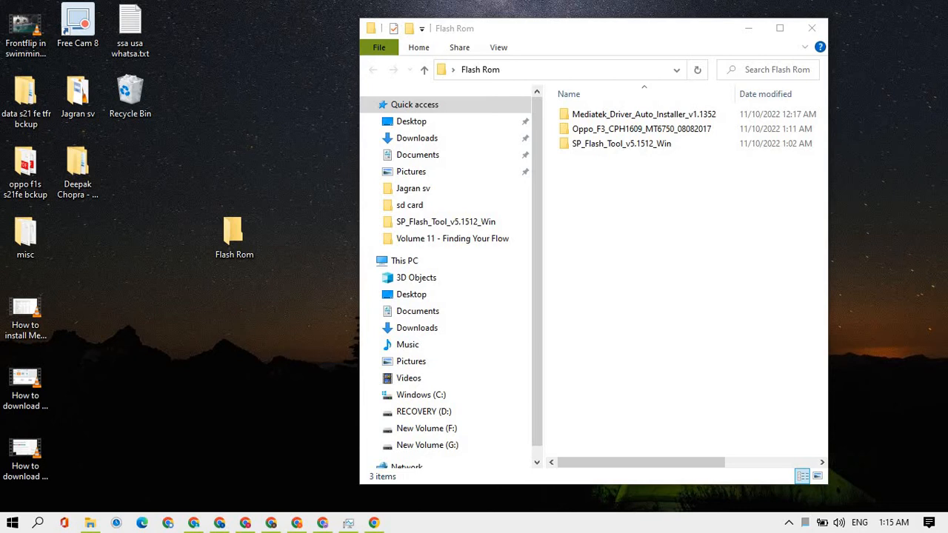
- Browse into Mediatek_Driver_Auto_Installer_v1.1352's inner folder, go back, then switch to Chrome
left_click(234, 233)
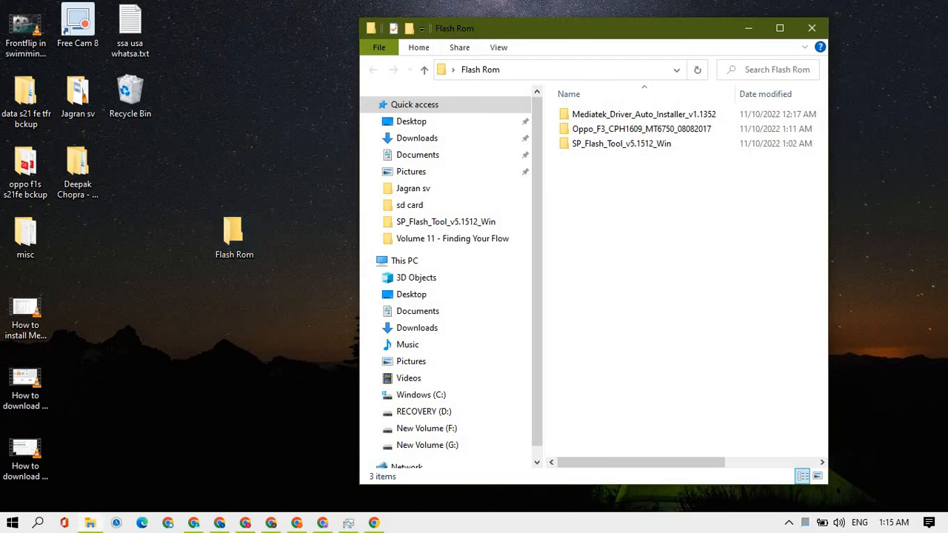
left_click(644, 114)
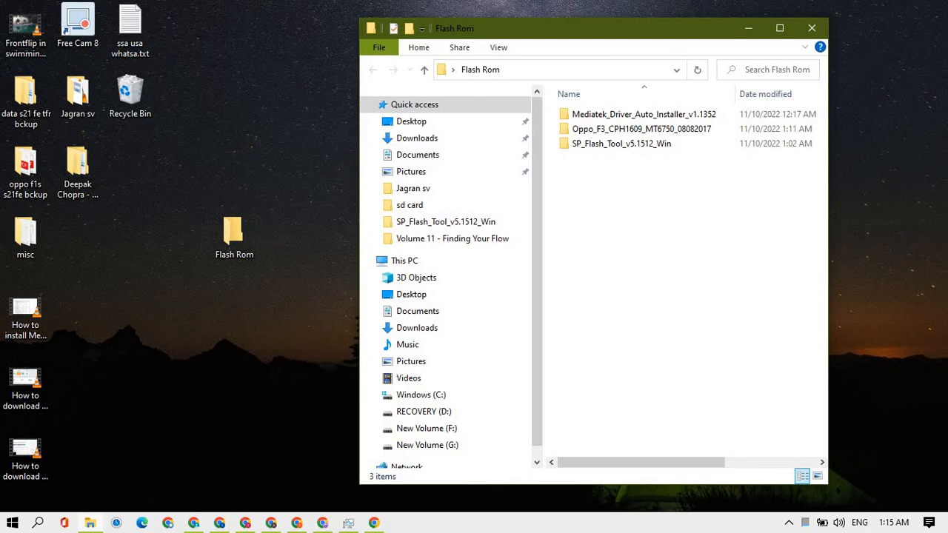
double_click(643, 114)
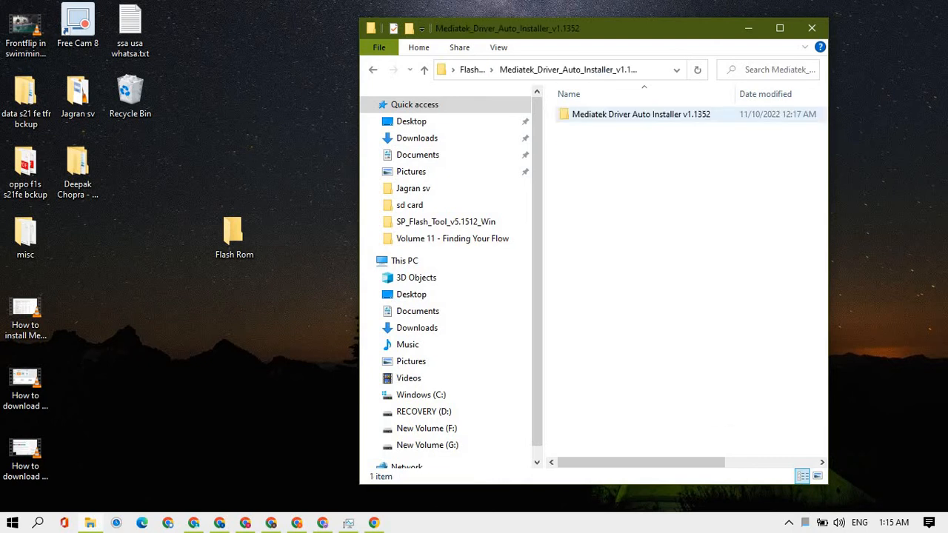
double_click(641, 114)
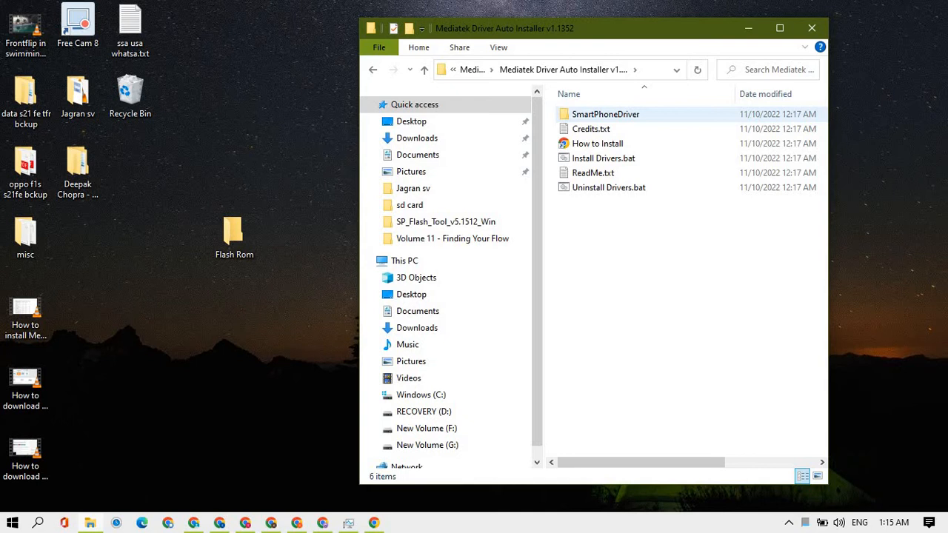
mouse_move(606, 114)
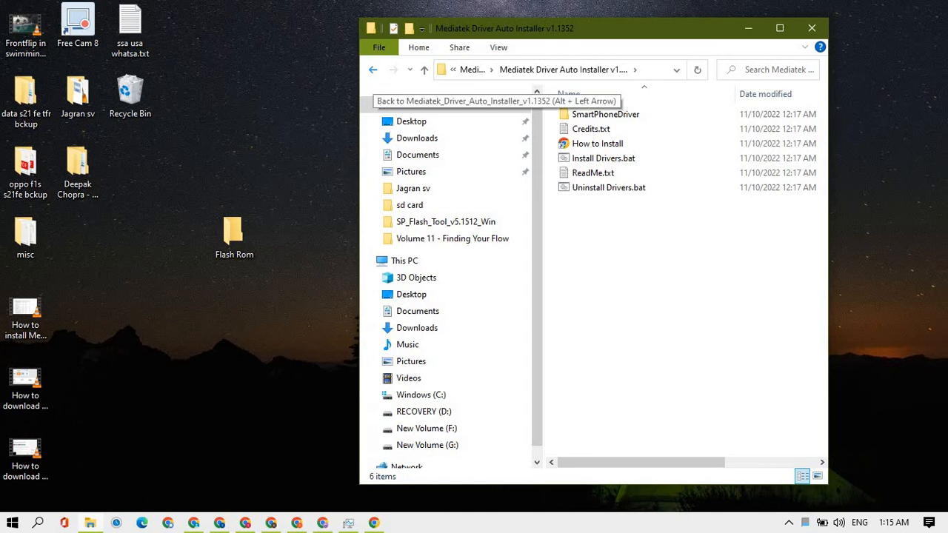
left_click(373, 69)
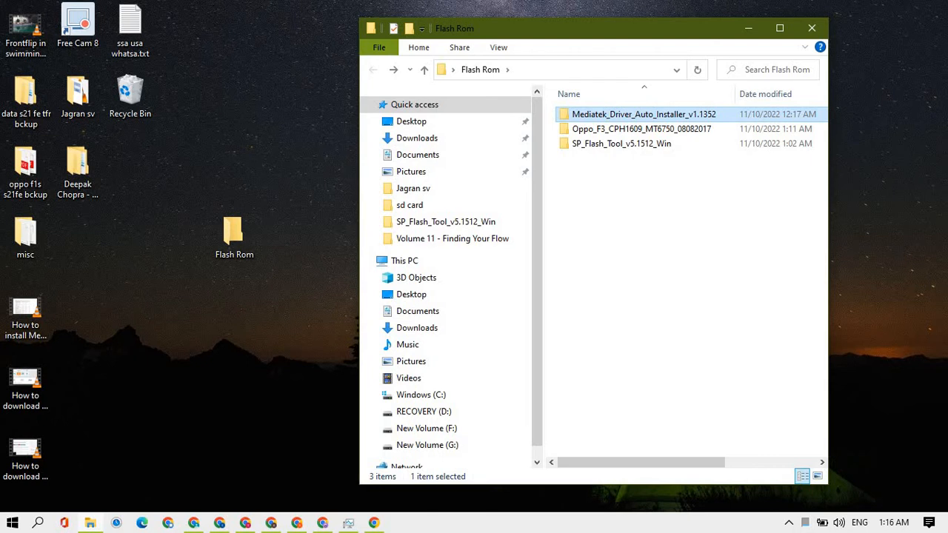
left_click(641, 128)
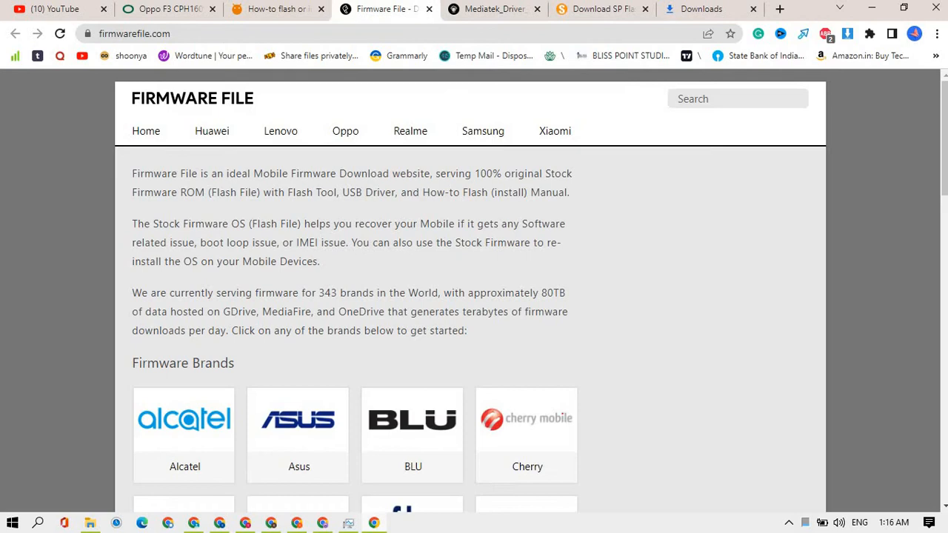
- Scroll down the firmwarefile.com home page
scroll("down", 3)
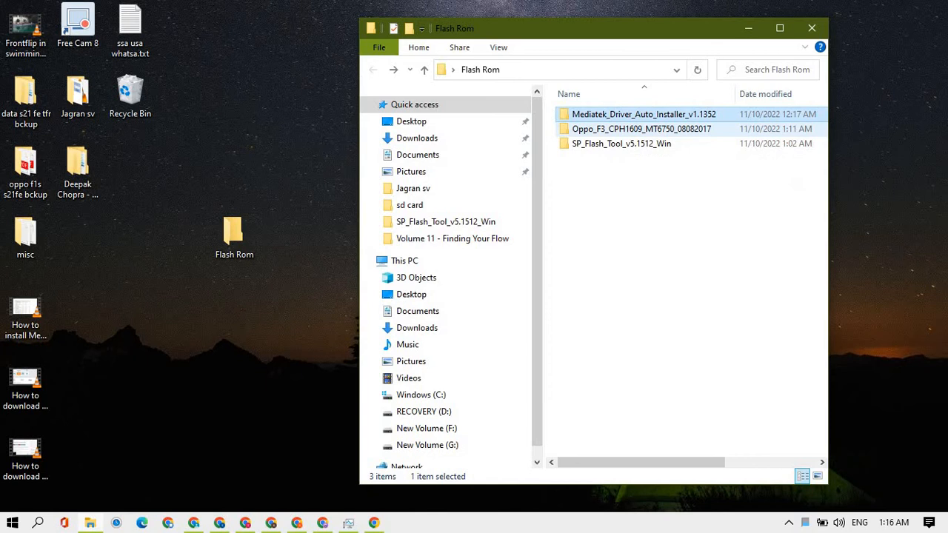
mouse_move(621, 143)
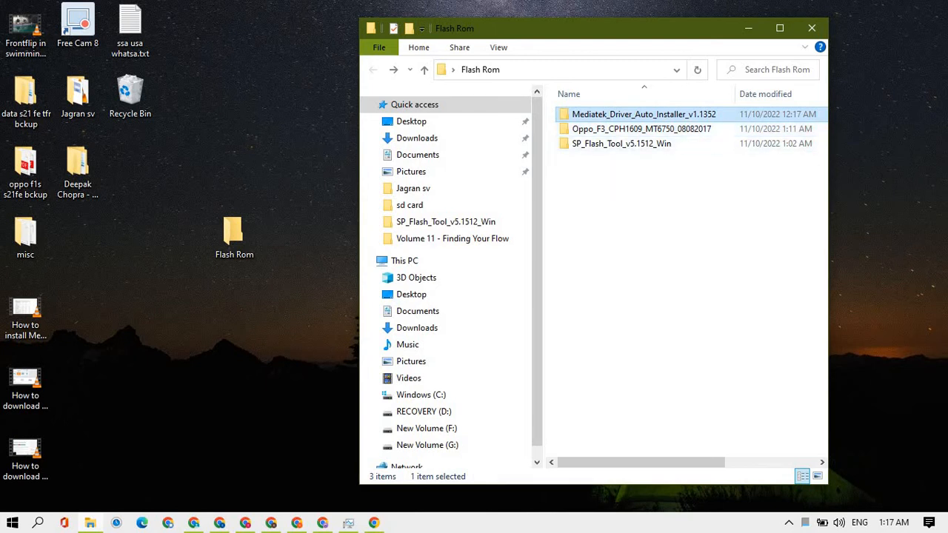
mouse_move(618, 133)
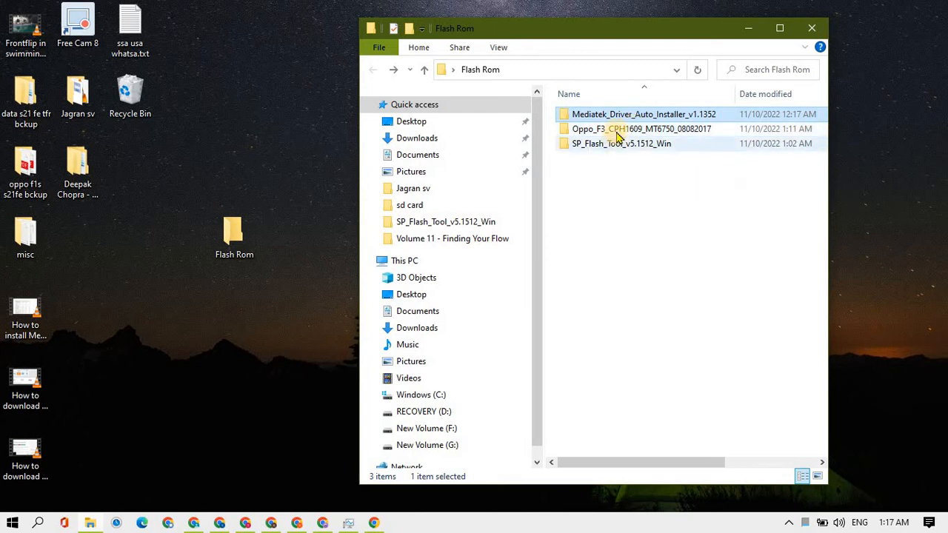
mouse_move(626, 129)
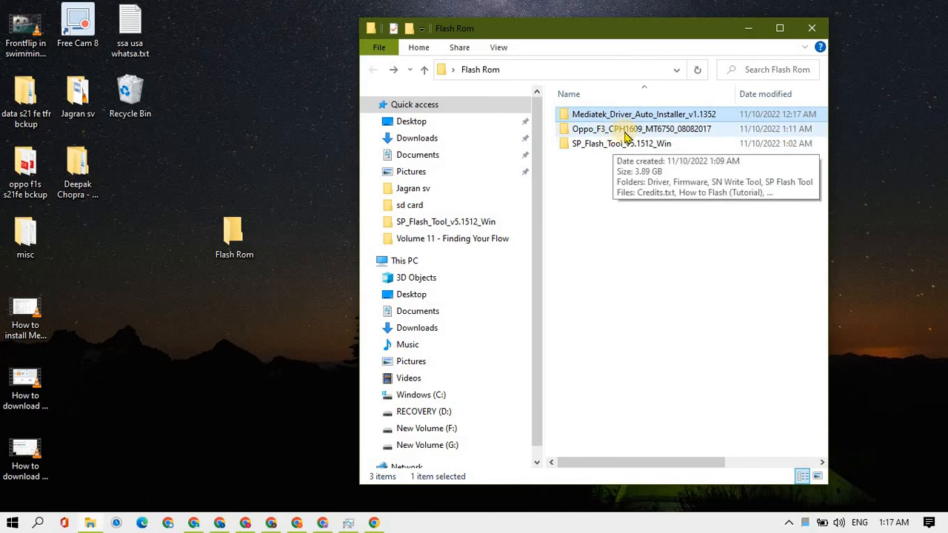
mouse_move(636, 136)
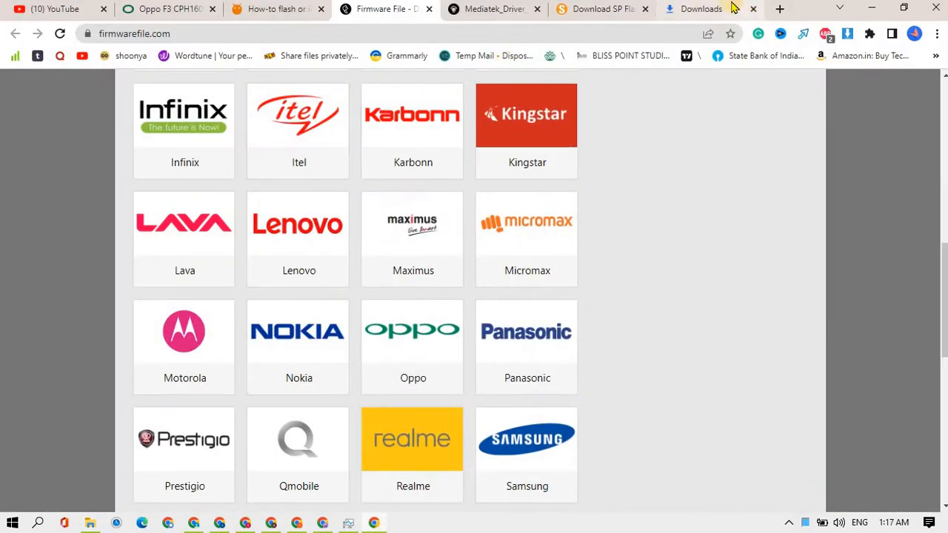
- View Chrome's downloads list, then search Google for cph1611
left_click(701, 9)
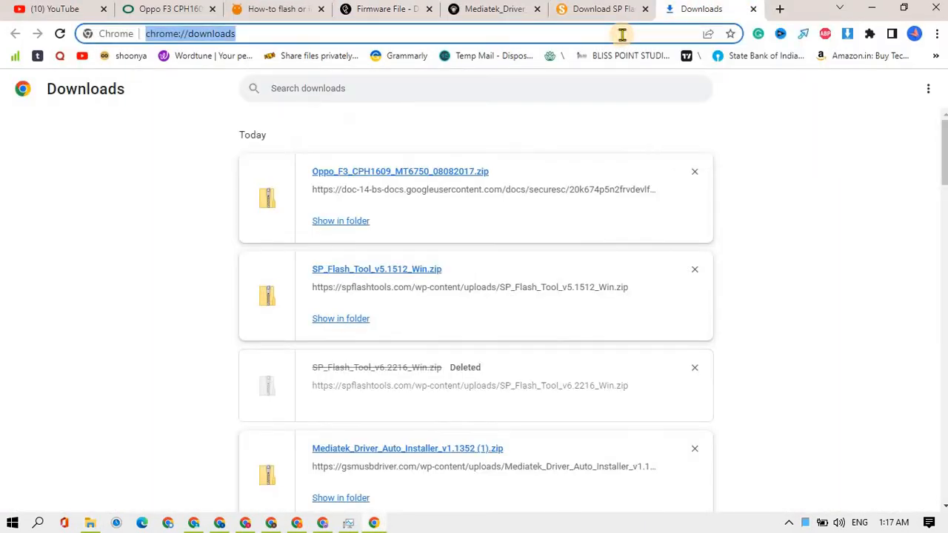
type("cph1611")
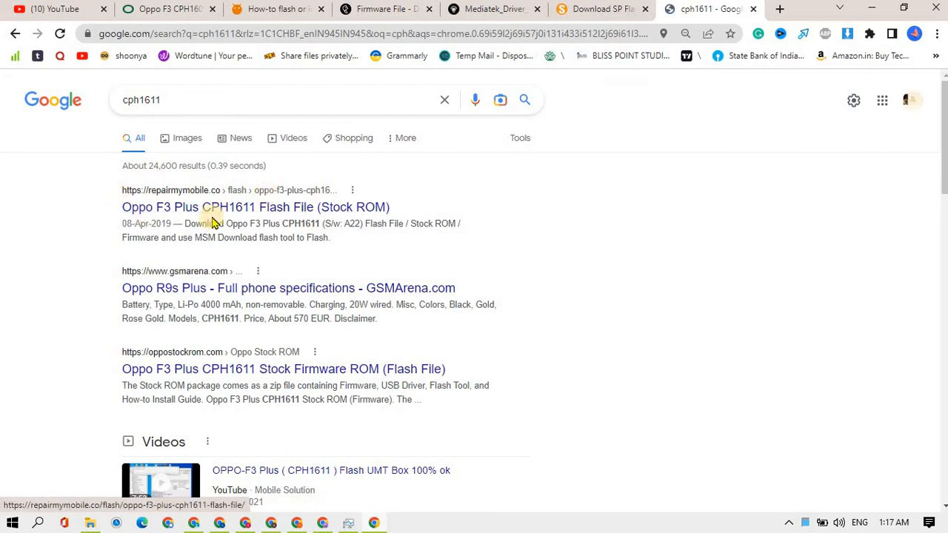
mouse_move(83, 206)
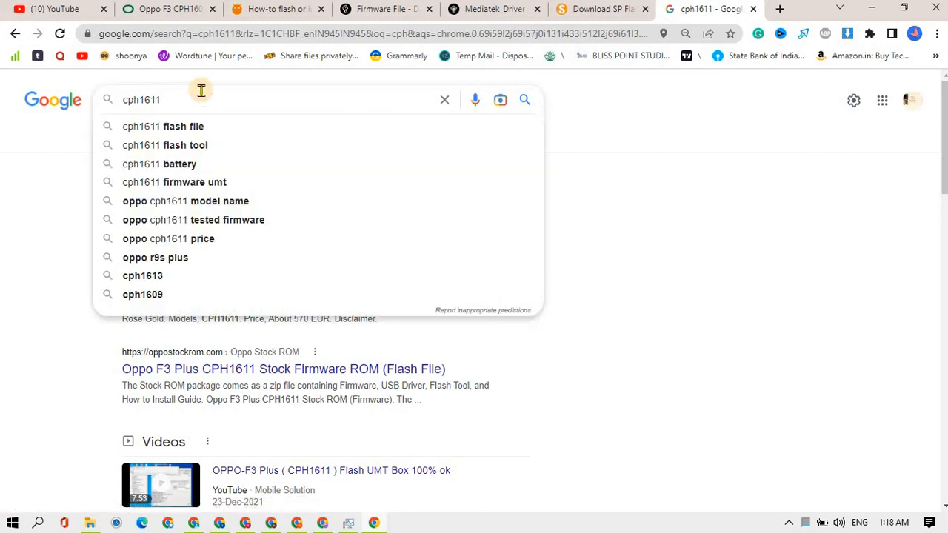
- Search Google for 'cph1609 firmware' and open the RepairMyMobile Oppo F3 flash file result
left_click(142, 294)
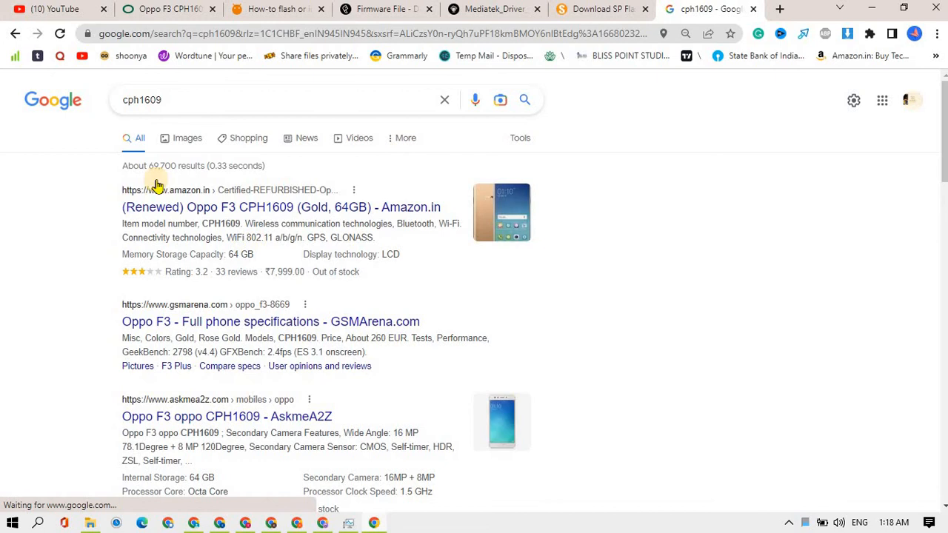
left_click(223, 100)
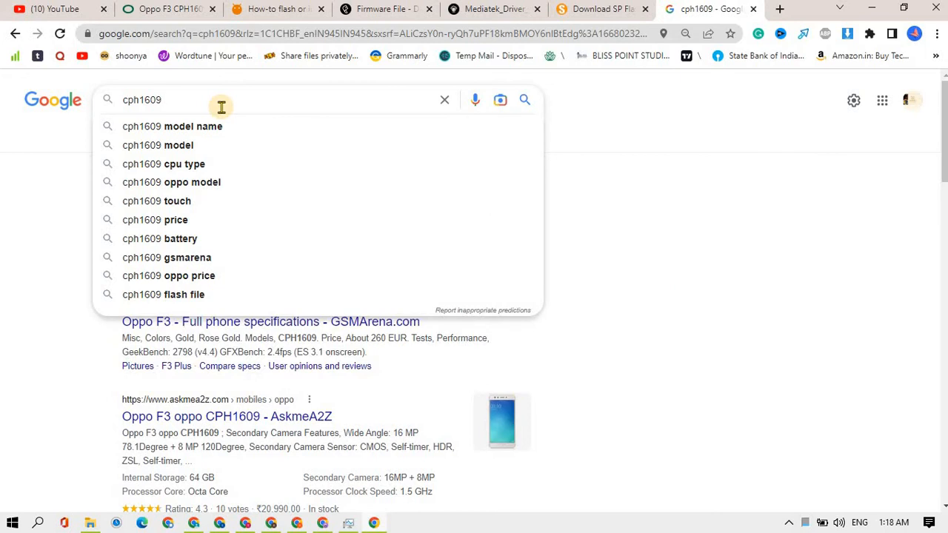
type("fi")
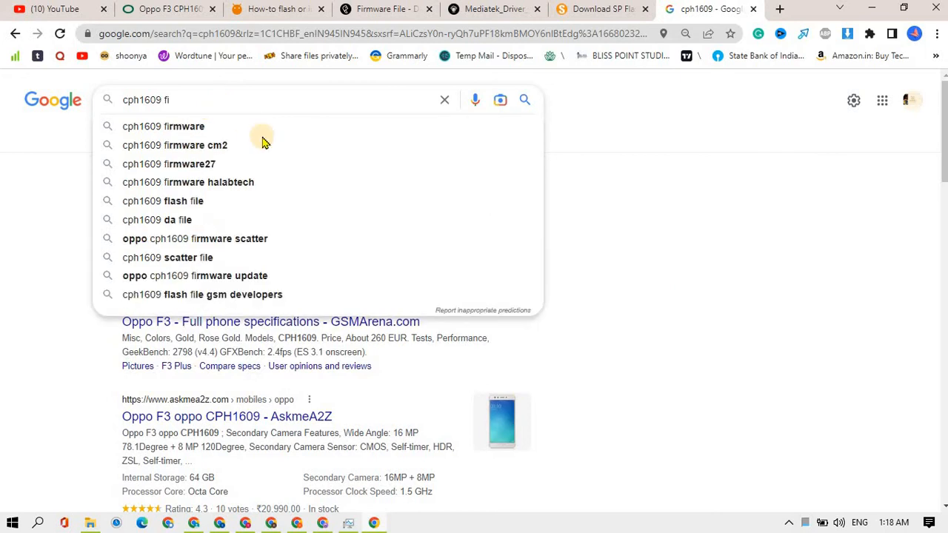
left_click(163, 126)
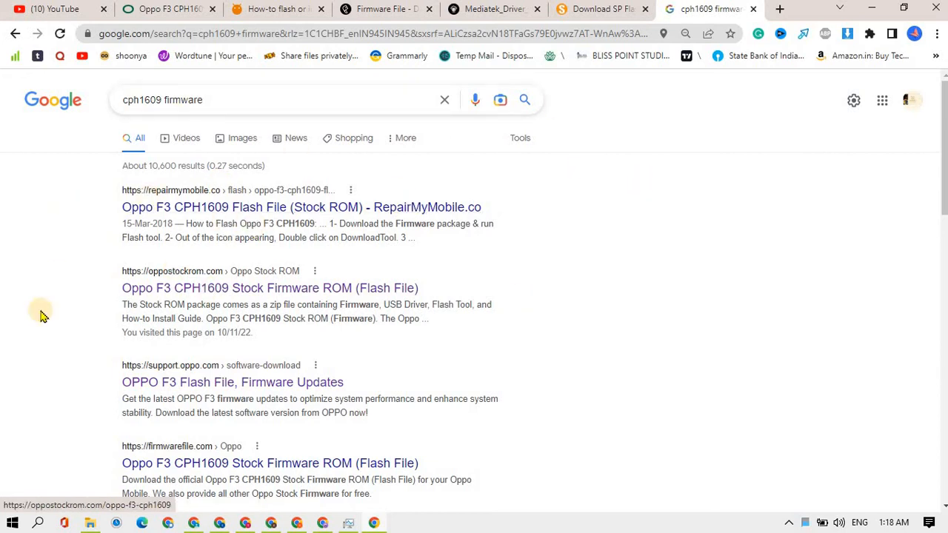
left_click(301, 206)
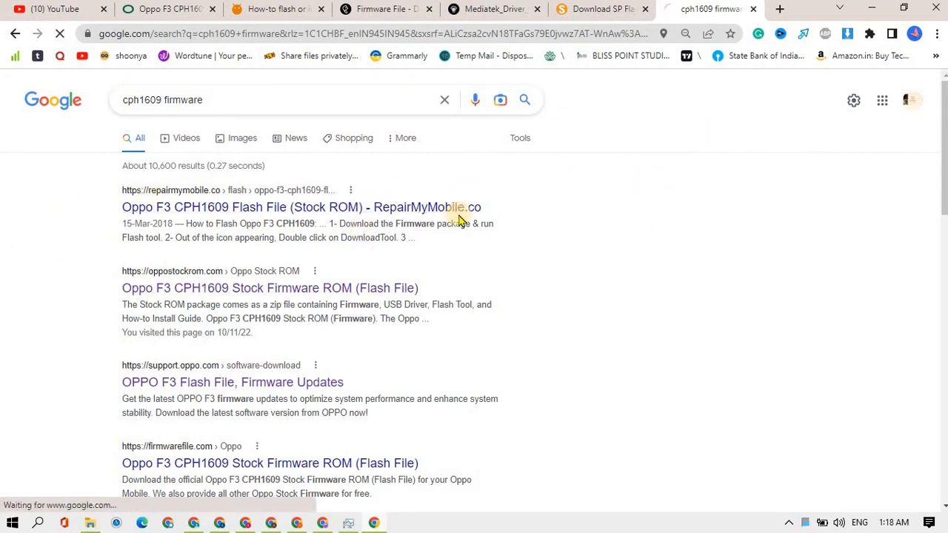
left_click(300, 206)
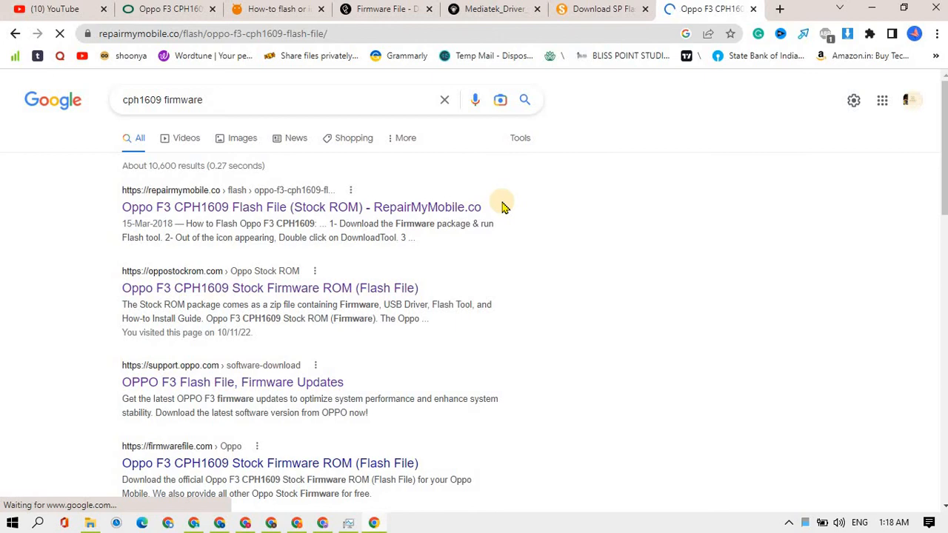
- Let the RepairMyMobile CPH1609 flash file page load, then return to the Flash Rom folder
left_click(301, 206)
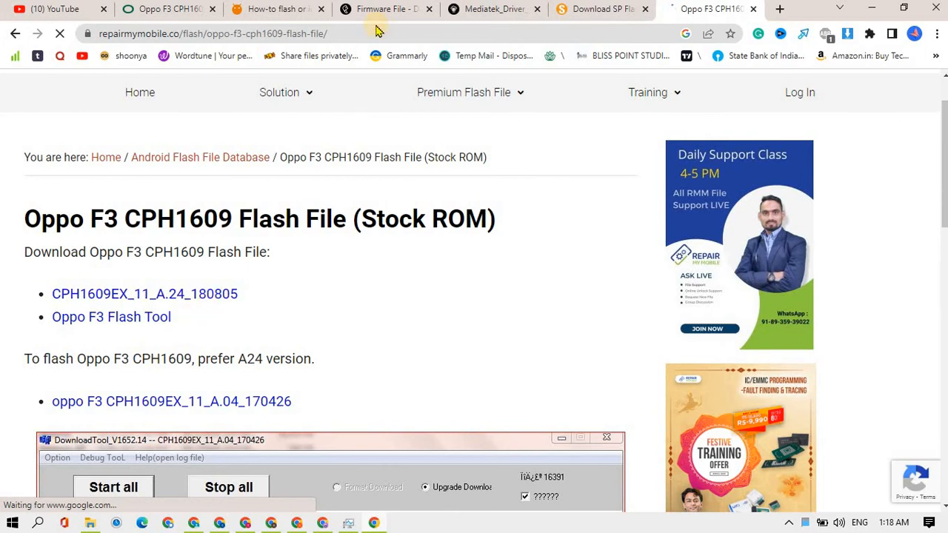
left_click(385, 9)
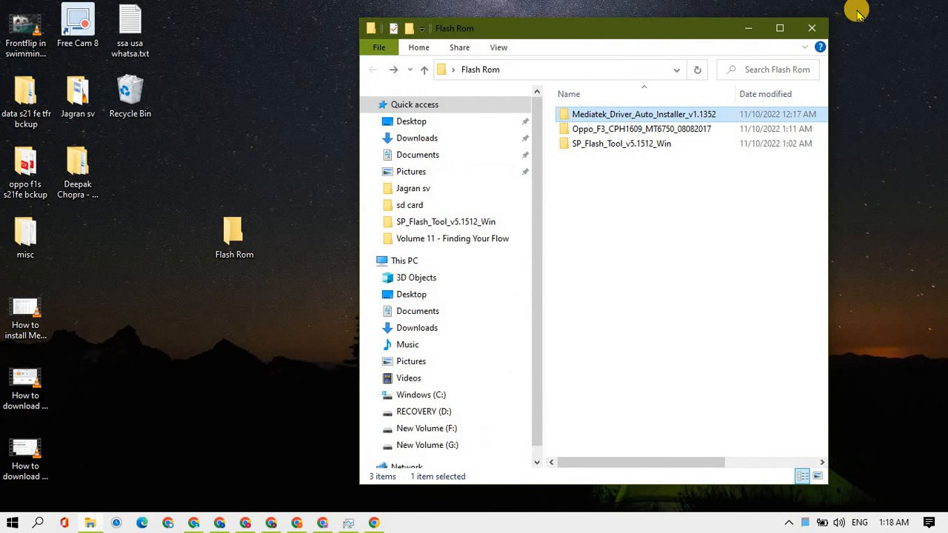
mouse_move(606, 162)
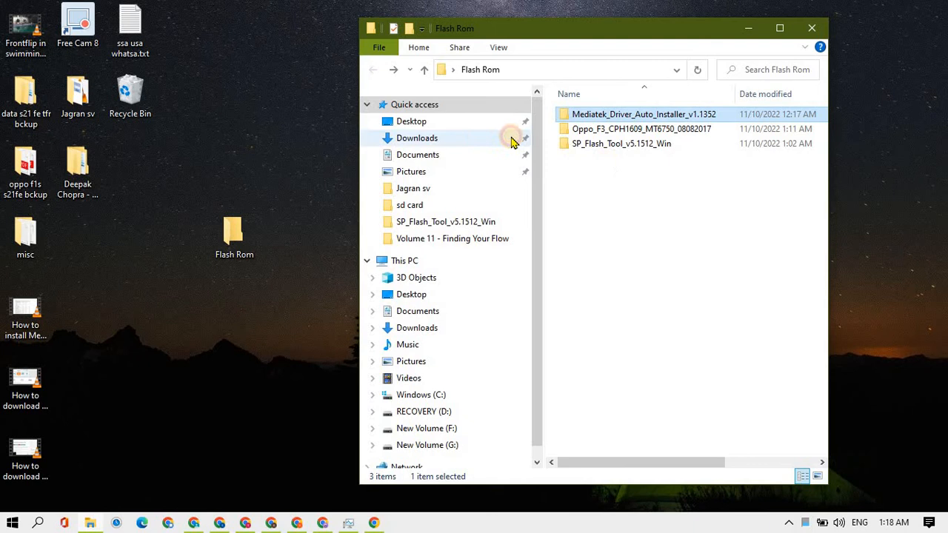
- In Downloads, select the Oppo F3 firmware folder, the firmware zips and the flash tool zip
left_click(417, 137)
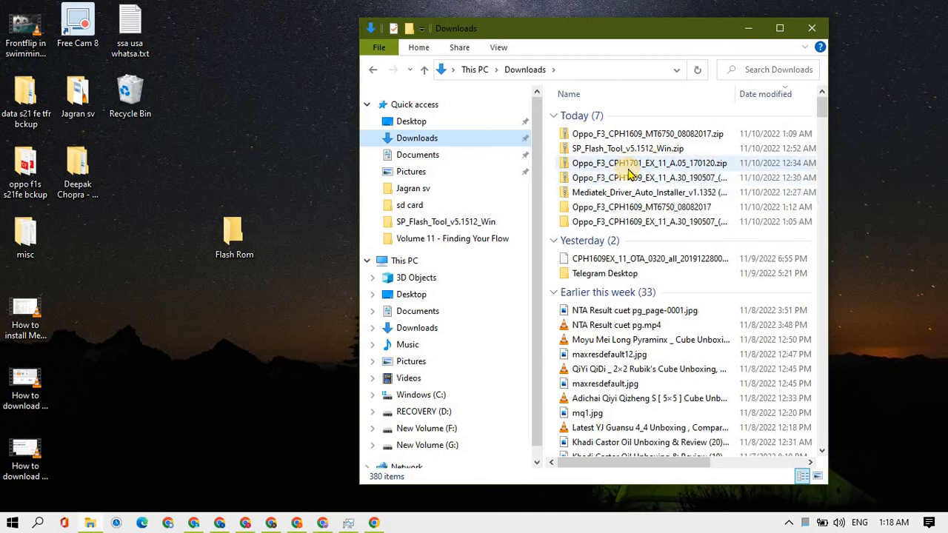
mouse_move(630, 163)
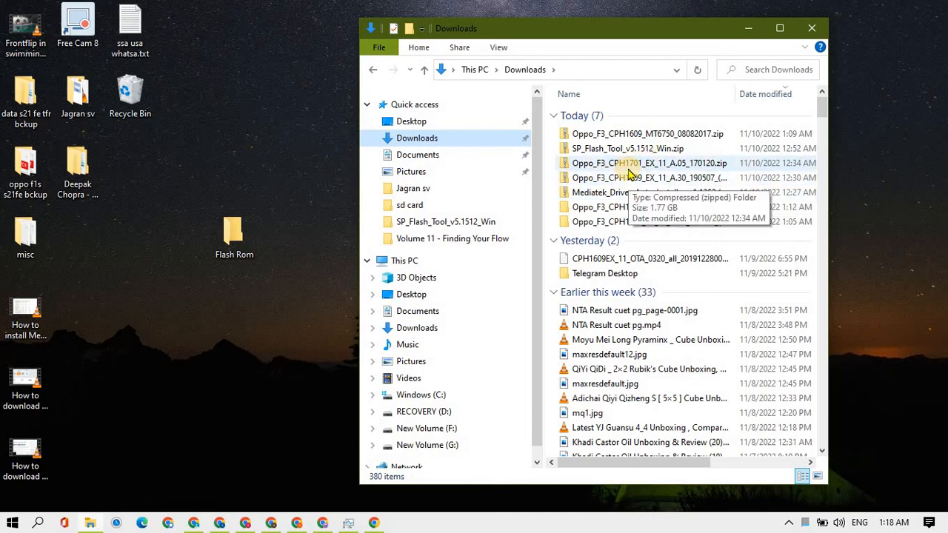
mouse_move(652, 196)
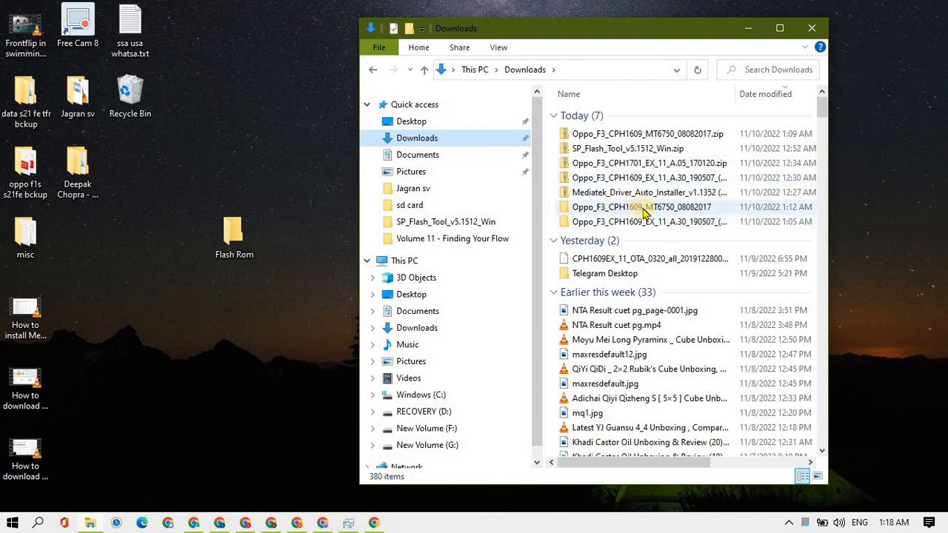
left_click(641, 207)
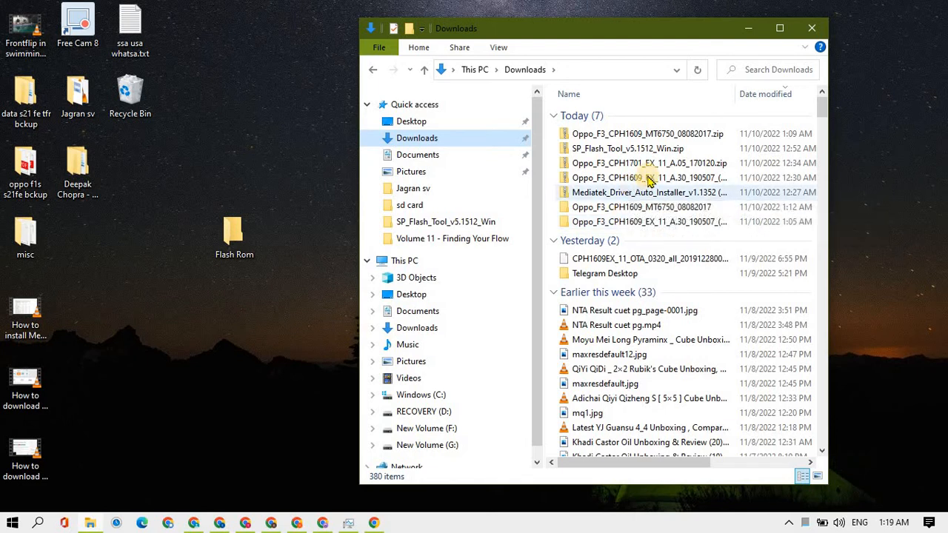
left_click(644, 133)
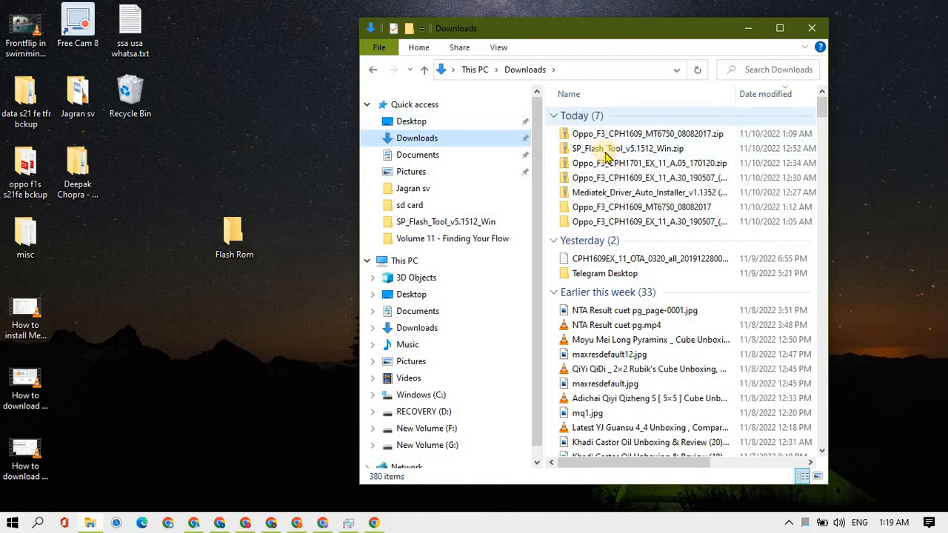
left_click(648, 133)
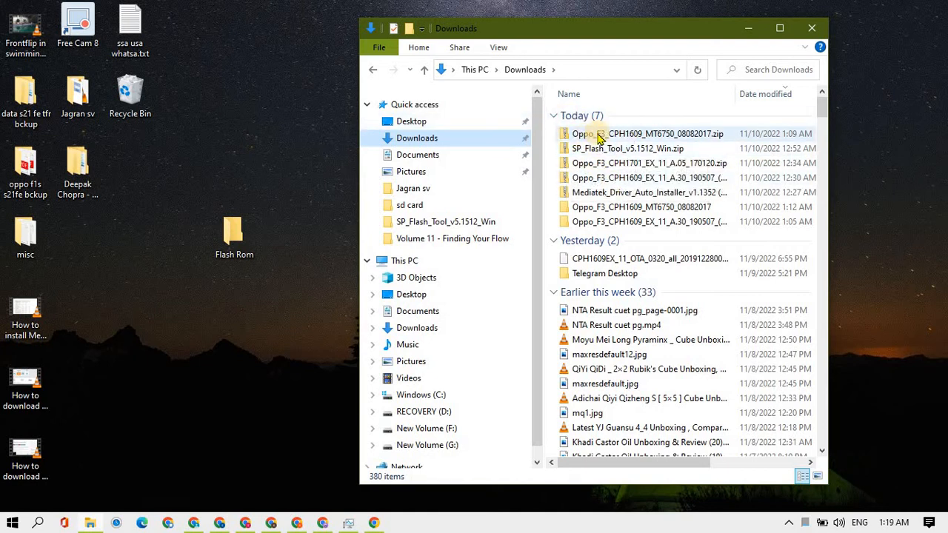
left_click(649, 134)
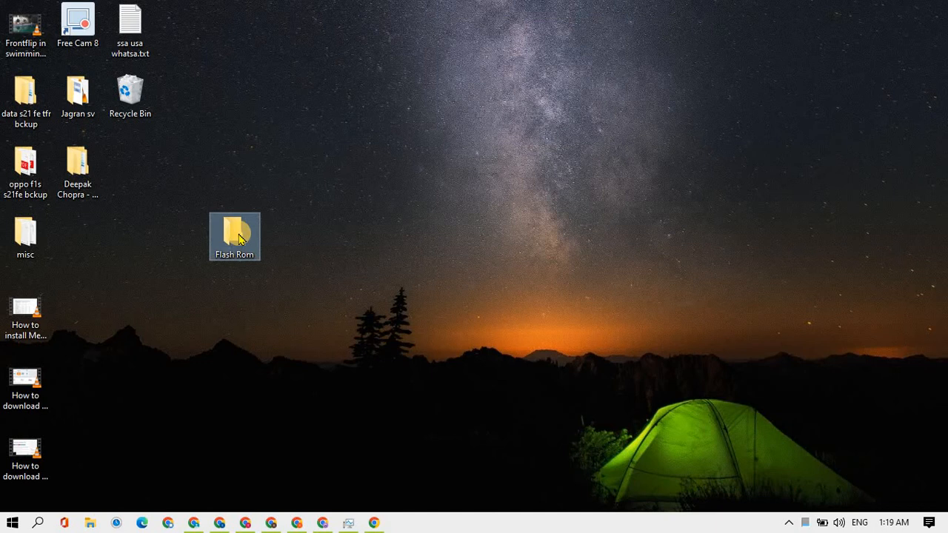
- Open the desktop Flash Rom folder showing the driver, Oppo F3 firmware and SP Flash Tool folders
double_click(234, 236)
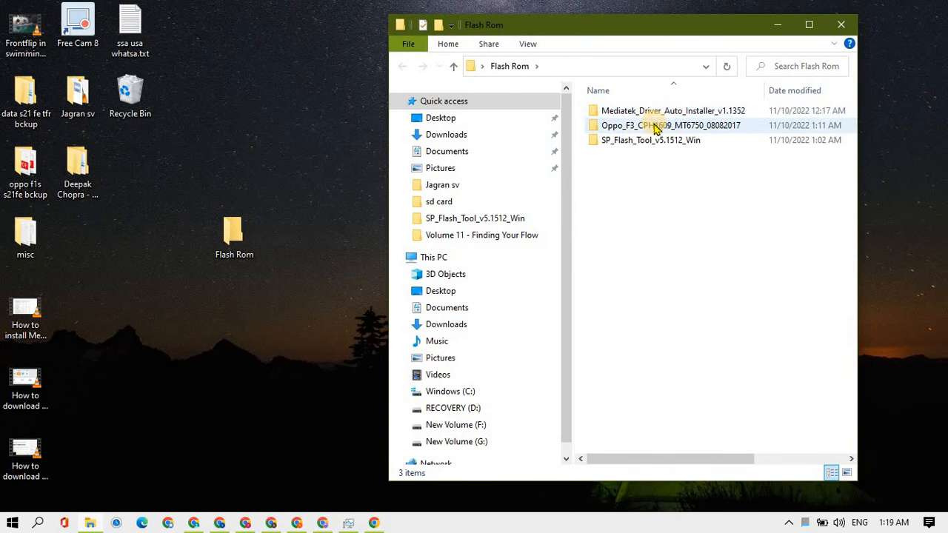
mouse_move(659, 126)
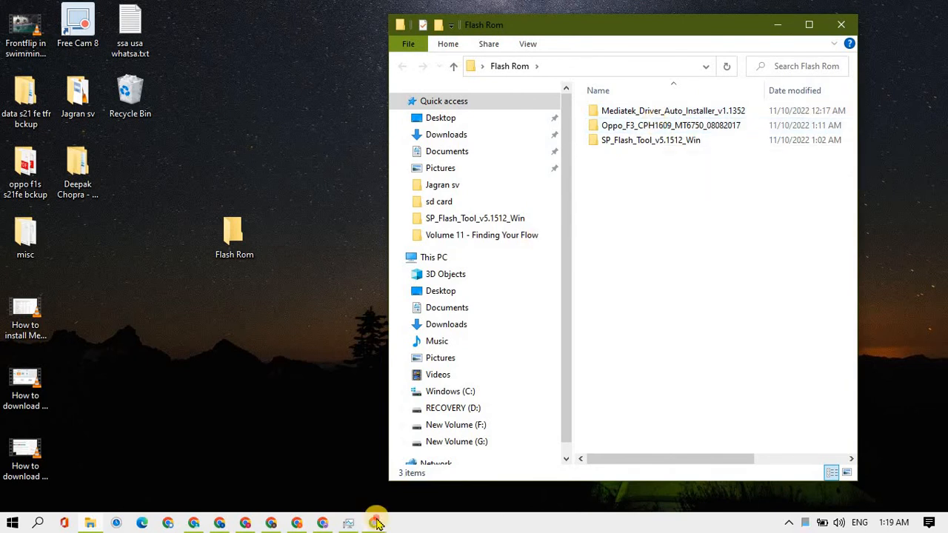
- Switch to Chrome and scroll the spflashtools.com SP Flash Tool v5.1512 page
left_click(374, 523)
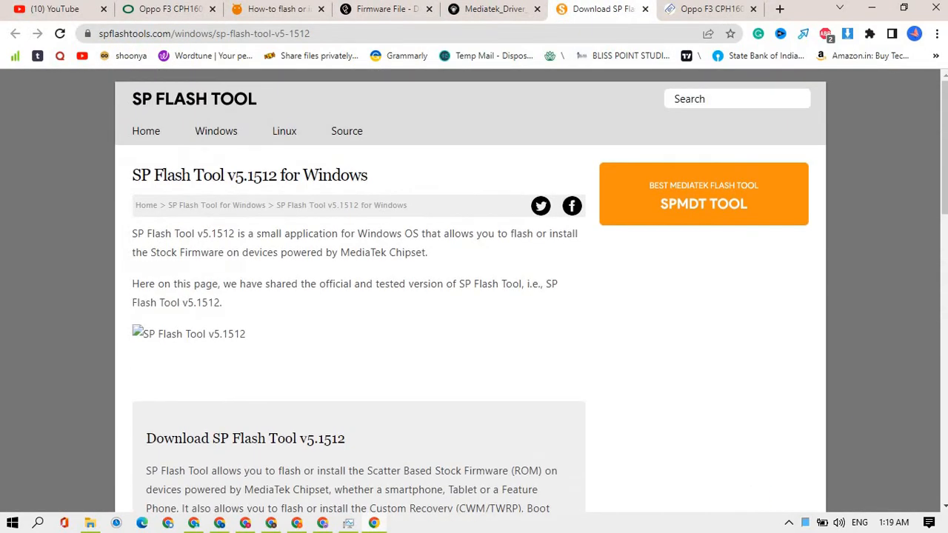
scroll("down", 3)
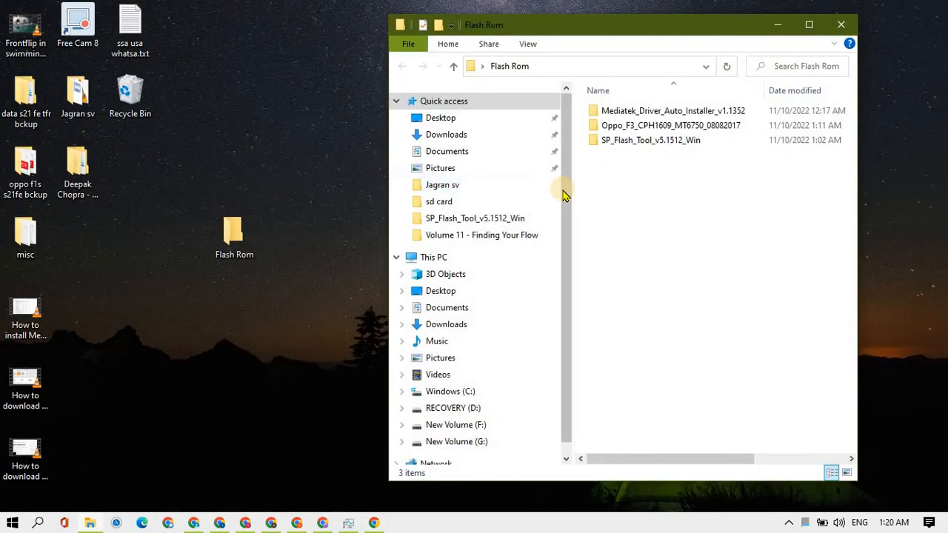
- Open both nested SP_Flash_Tool_v5.1512_Win folders and run flash_tool.exe
left_click(651, 140)
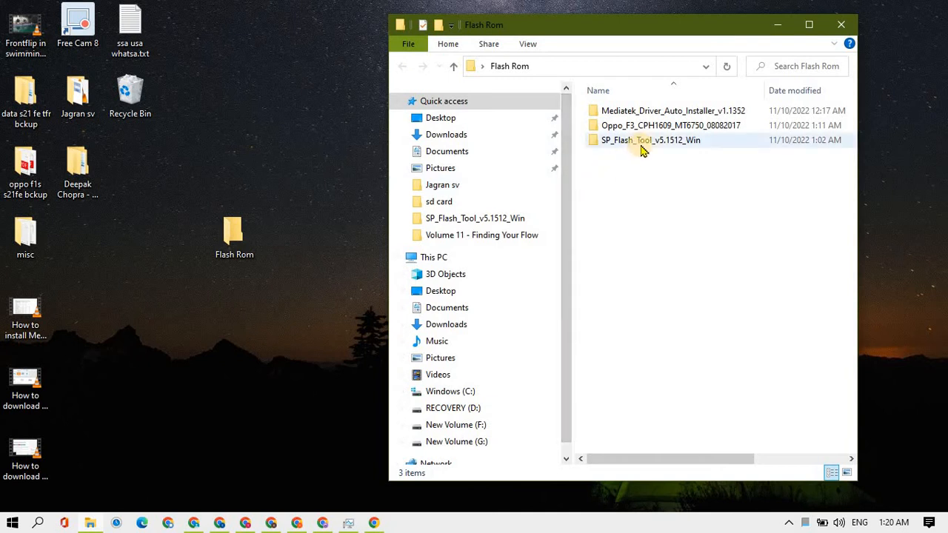
mouse_move(650, 140)
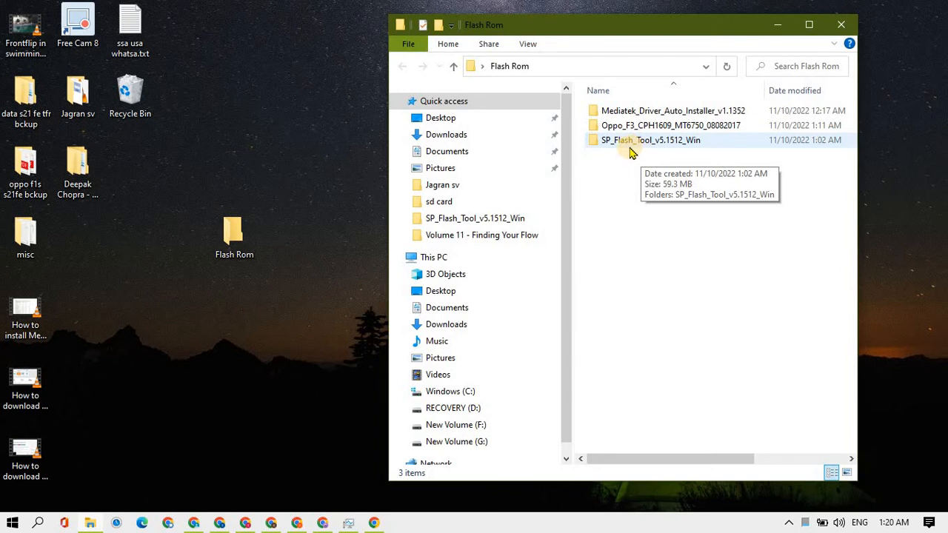
double_click(650, 140)
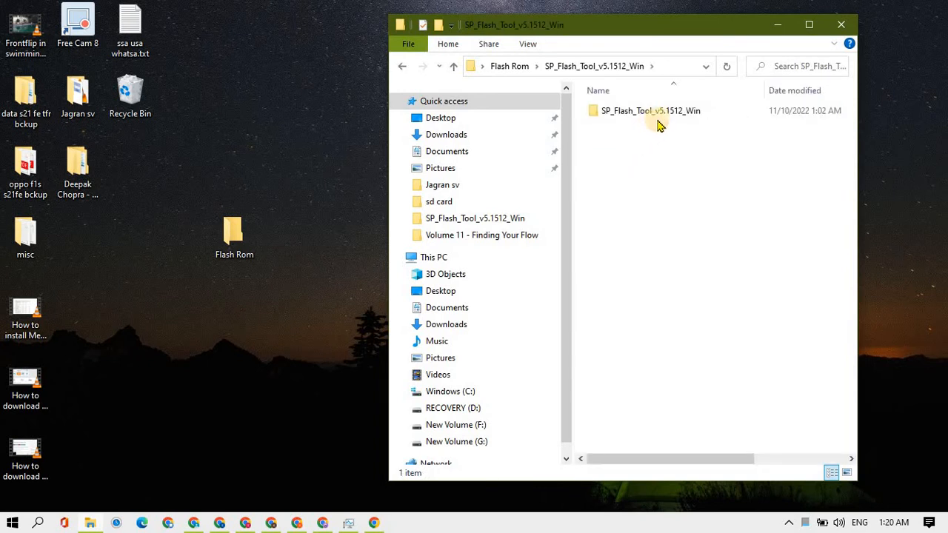
double_click(651, 110)
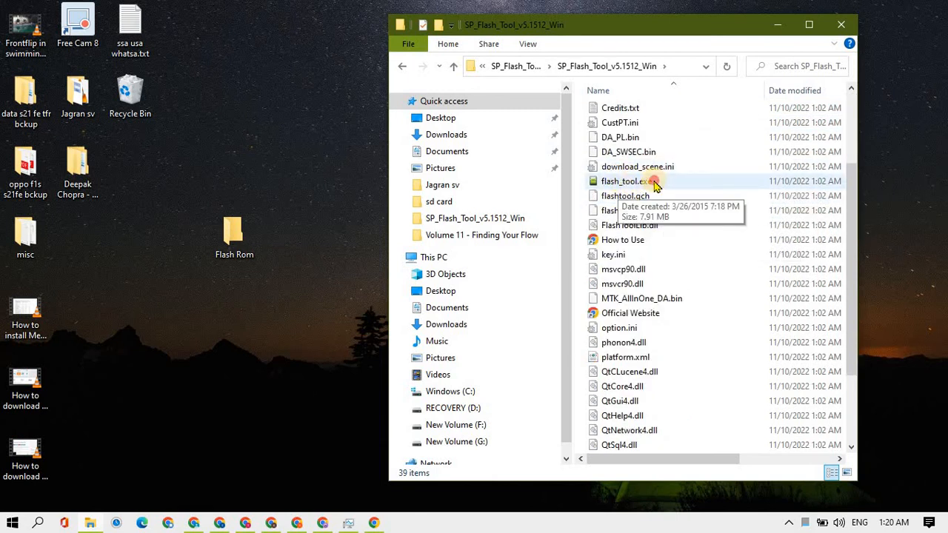
left_click(622, 182)
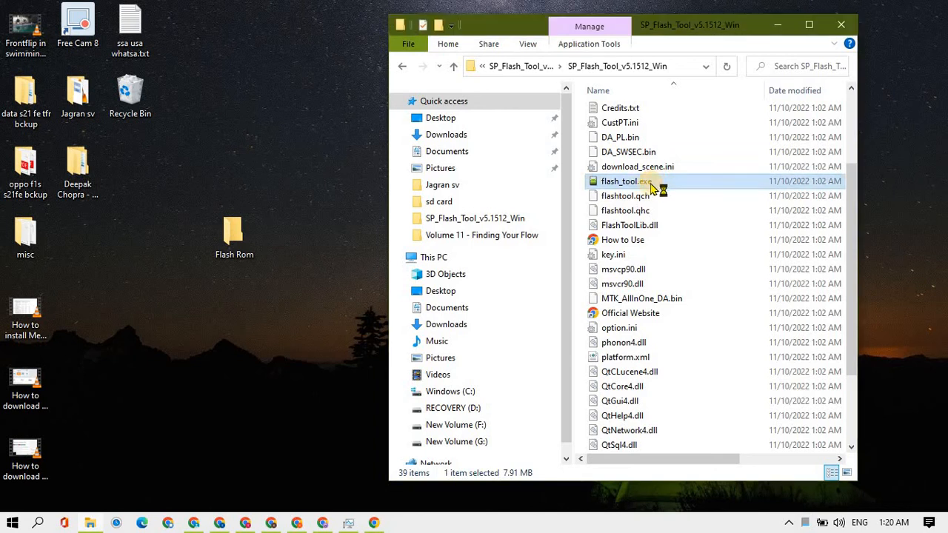
mouse_move(624, 181)
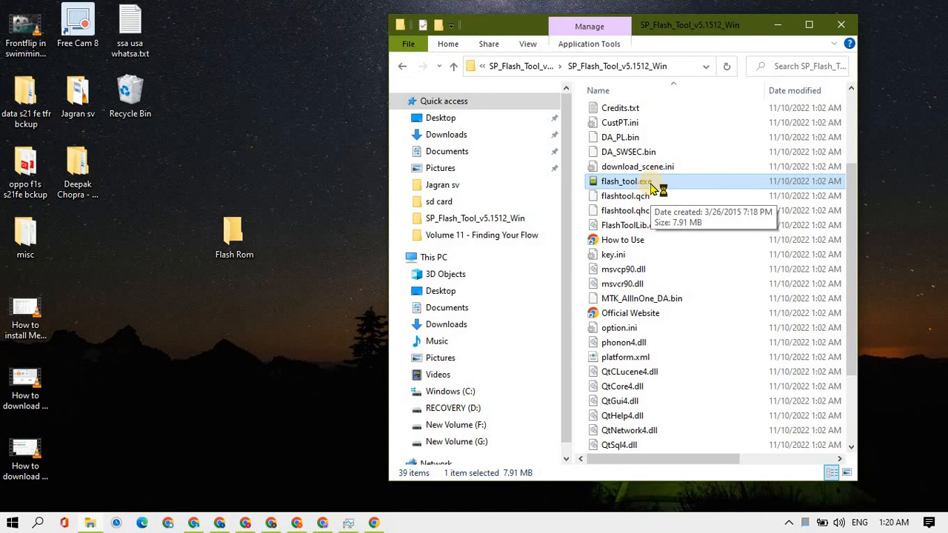
double_click(622, 181)
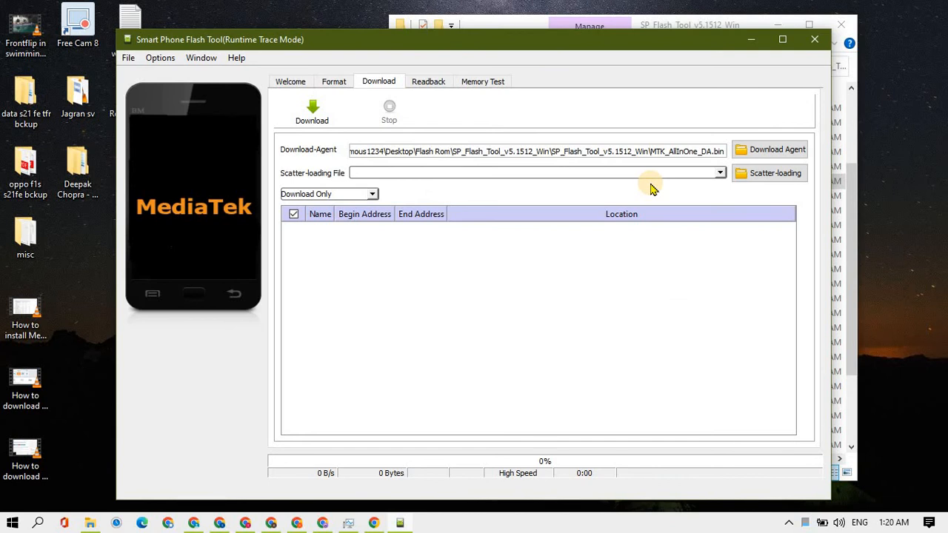
mouse_move(376, 185)
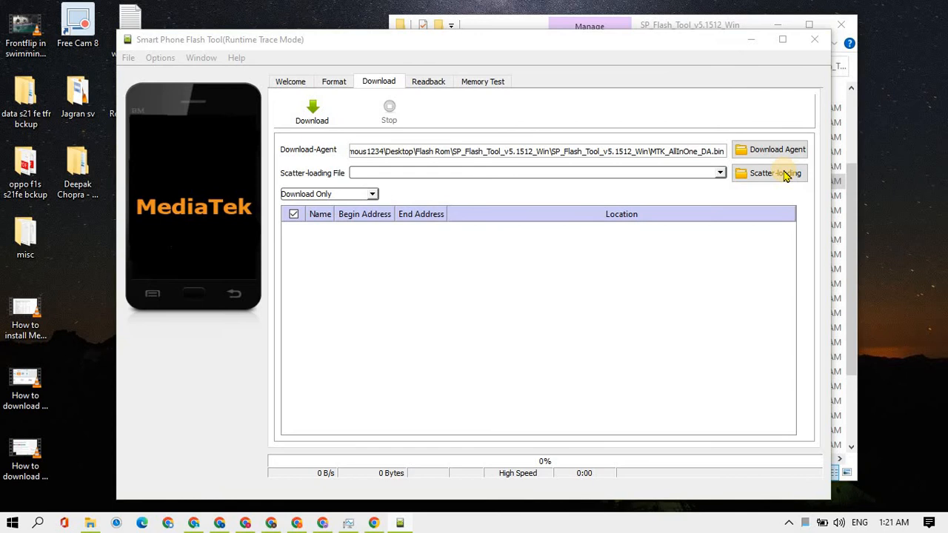
- Load MT6750_Android_scatter.txt from Flash Rom > Oppo F3 > Firmware, getting error 8417
left_click(770, 173)
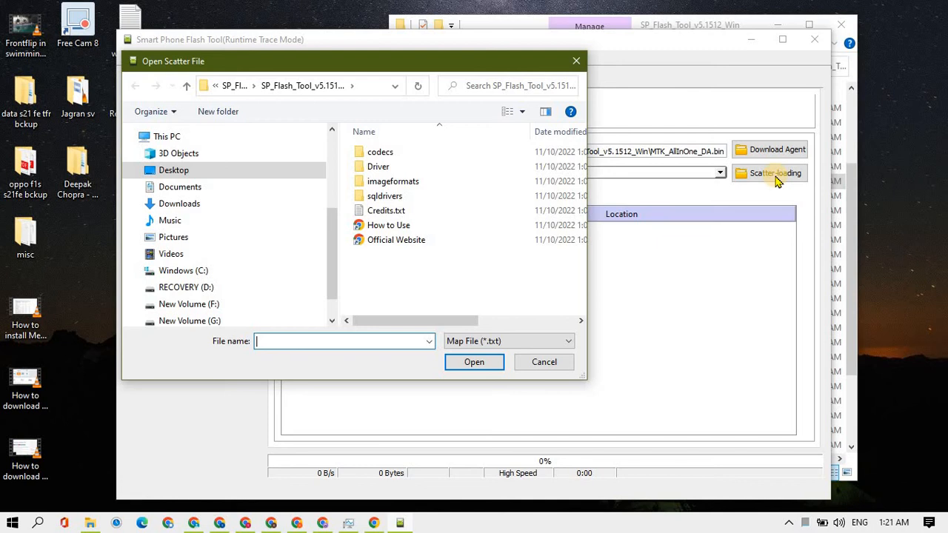
mouse_move(231, 167)
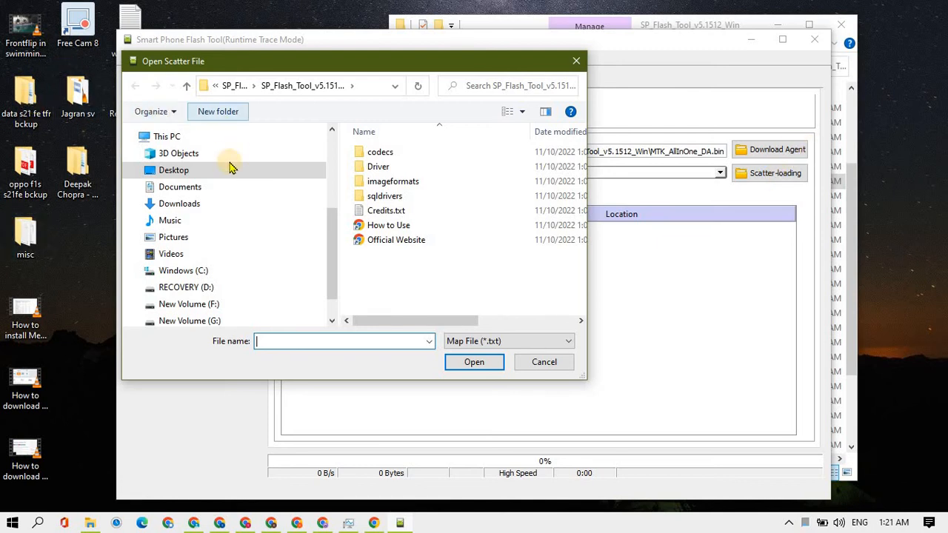
mouse_move(208, 213)
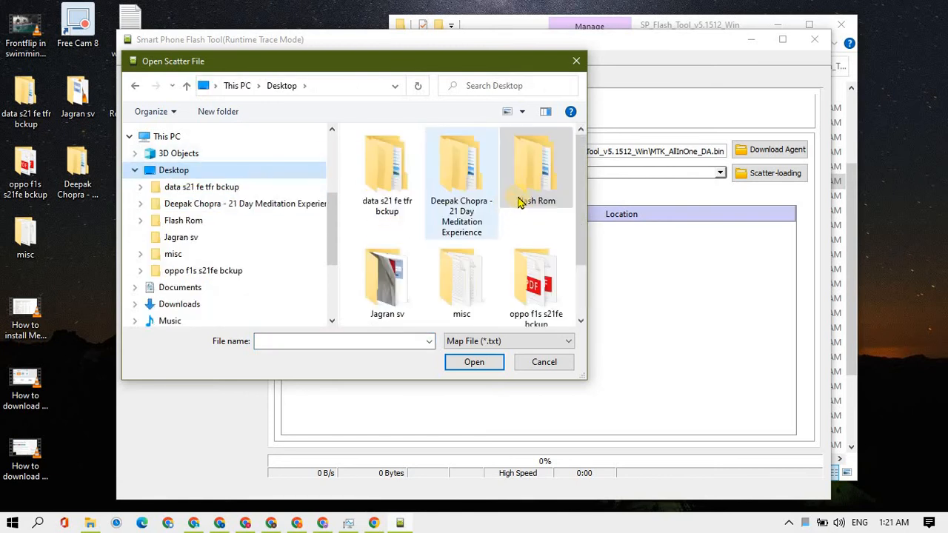
double_click(535, 171)
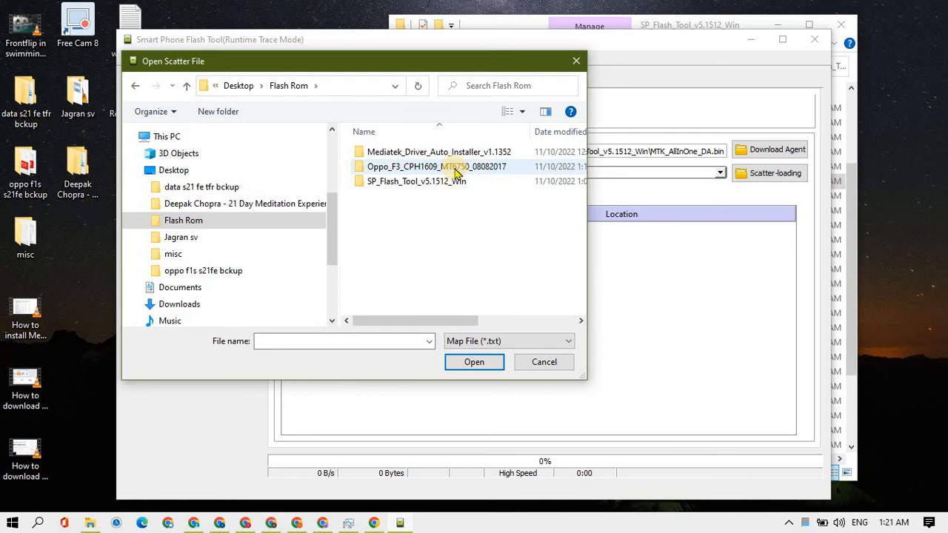
double_click(437, 166)
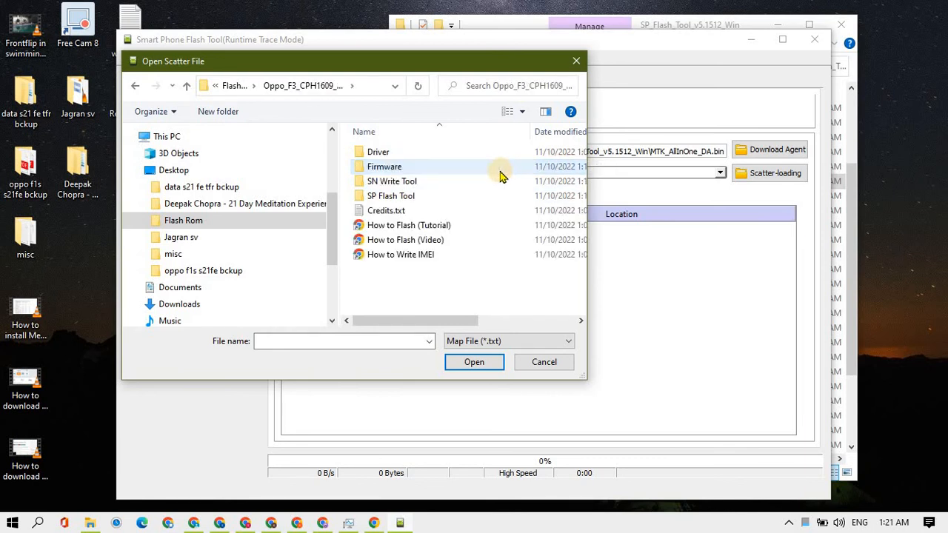
mouse_move(461, 176)
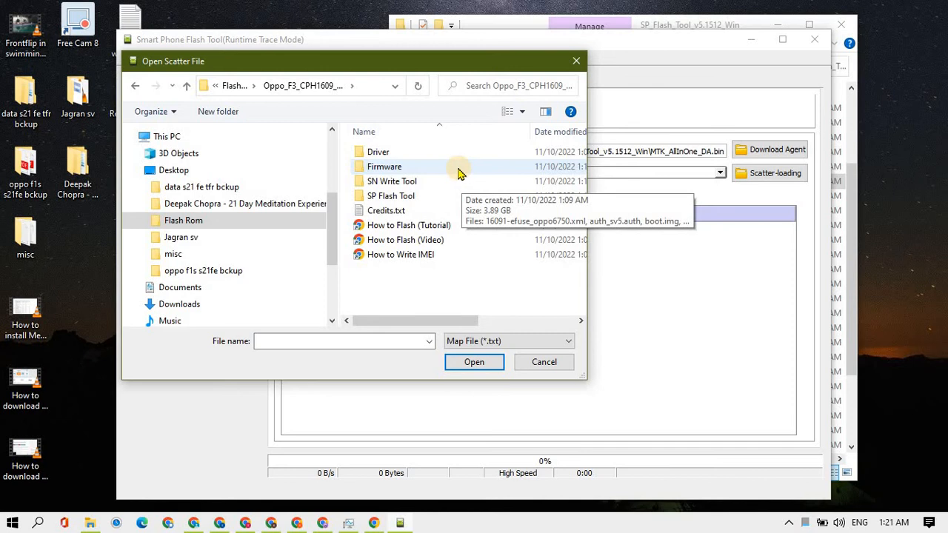
double_click(385, 166)
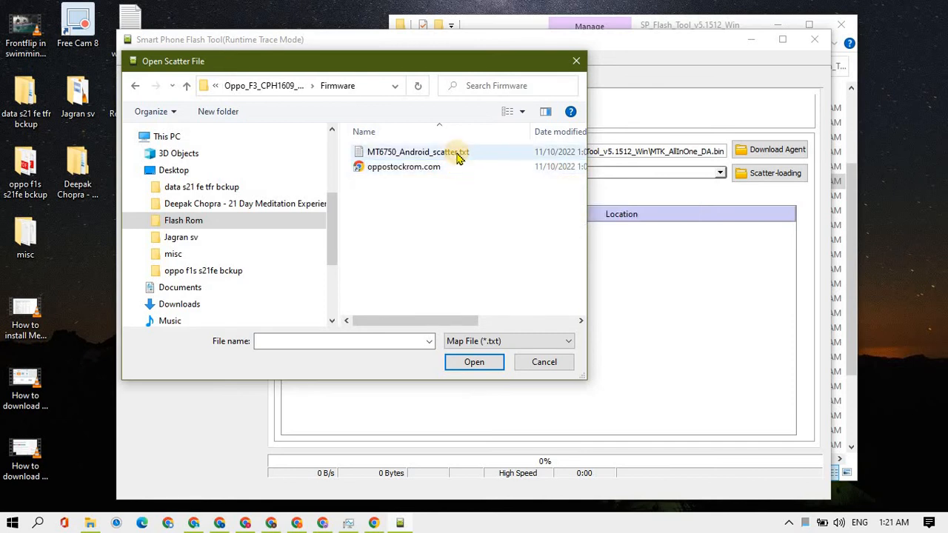
mouse_move(426, 152)
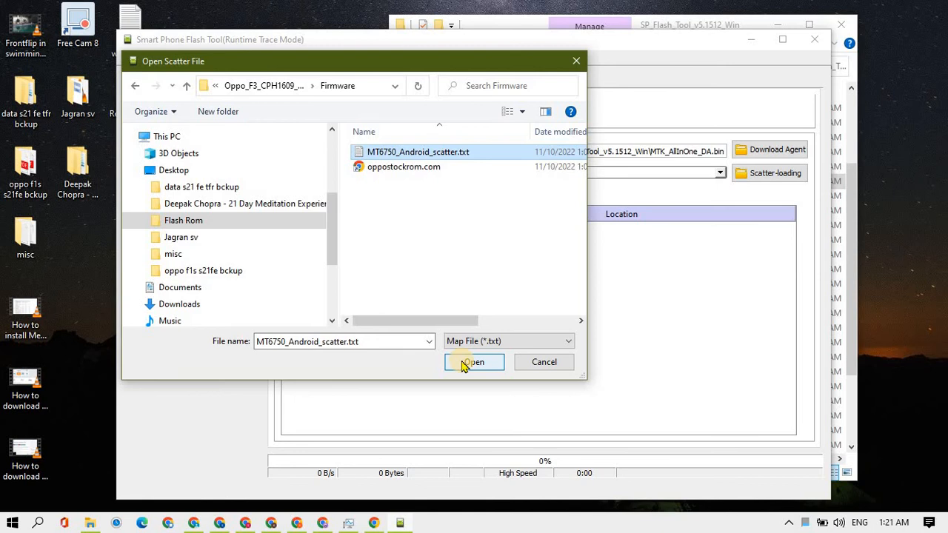
left_click(474, 361)
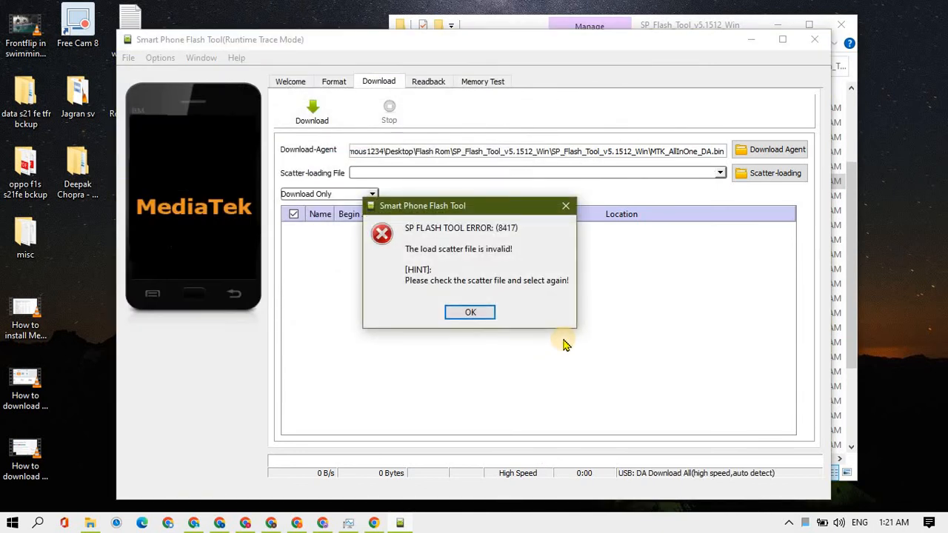
- Dismiss the invalid scatter error and load MT6750_Android_scatter.txt from the Oppo F3 Firmware folder
left_click(470, 312)
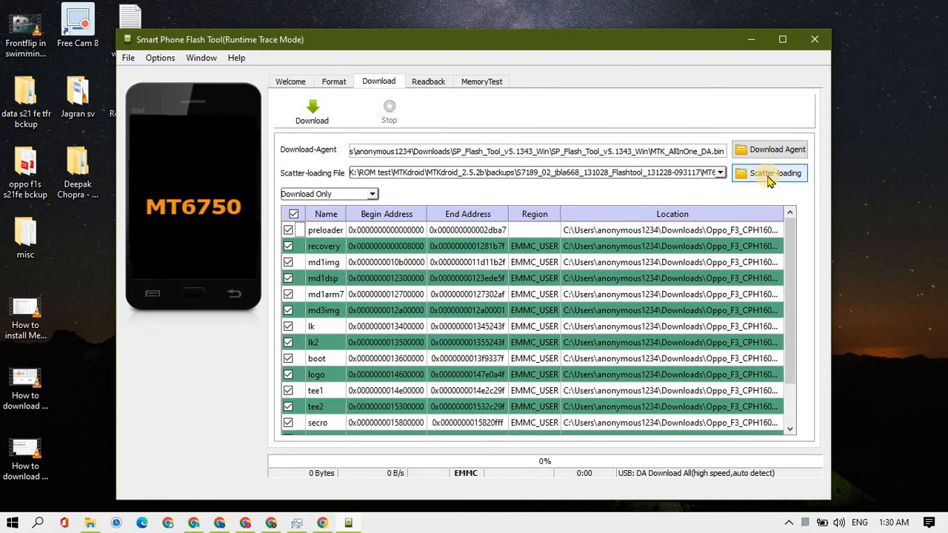
left_click(769, 172)
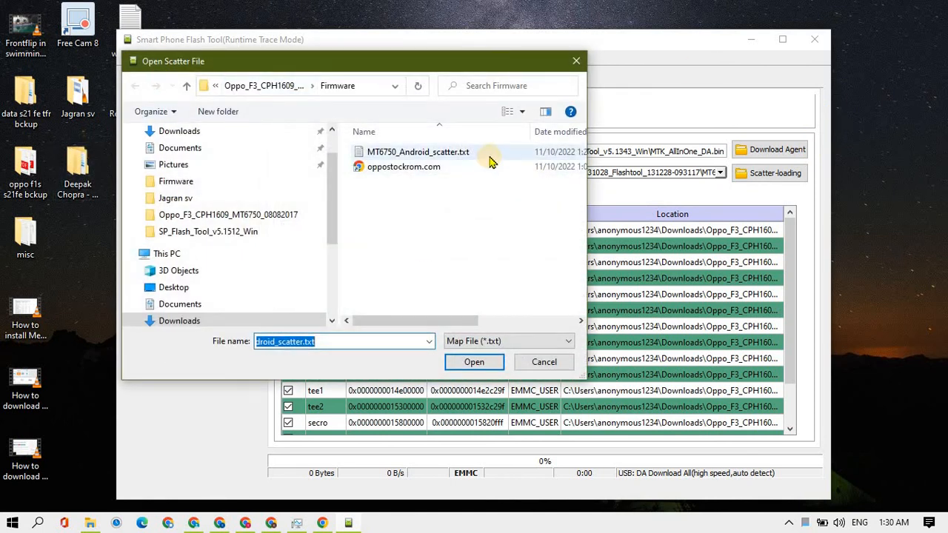
left_click(418, 151)
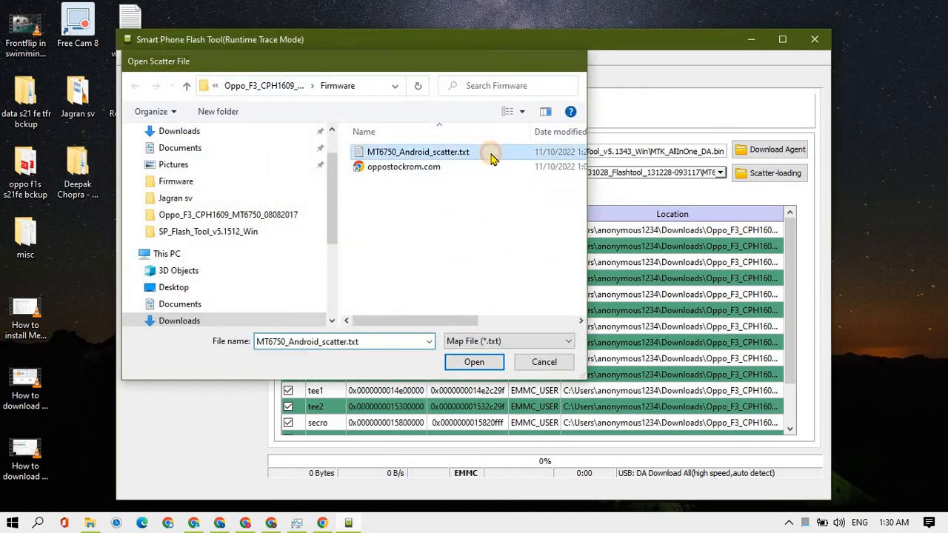
left_click(474, 362)
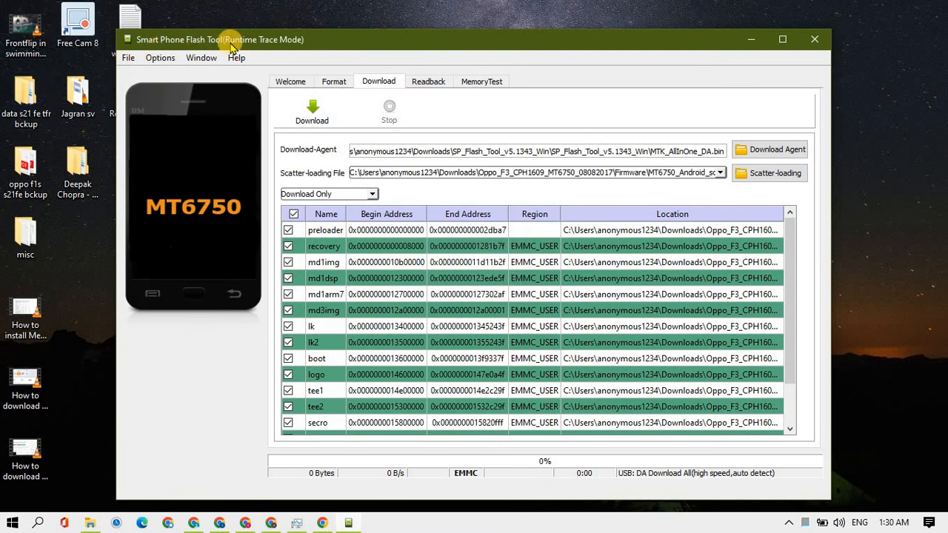
mouse_move(682, 354)
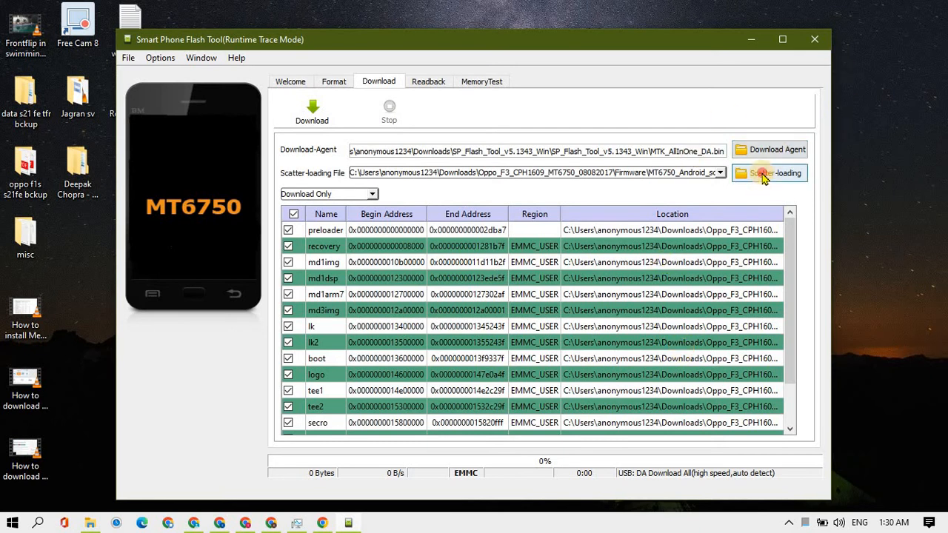
left_click(770, 173)
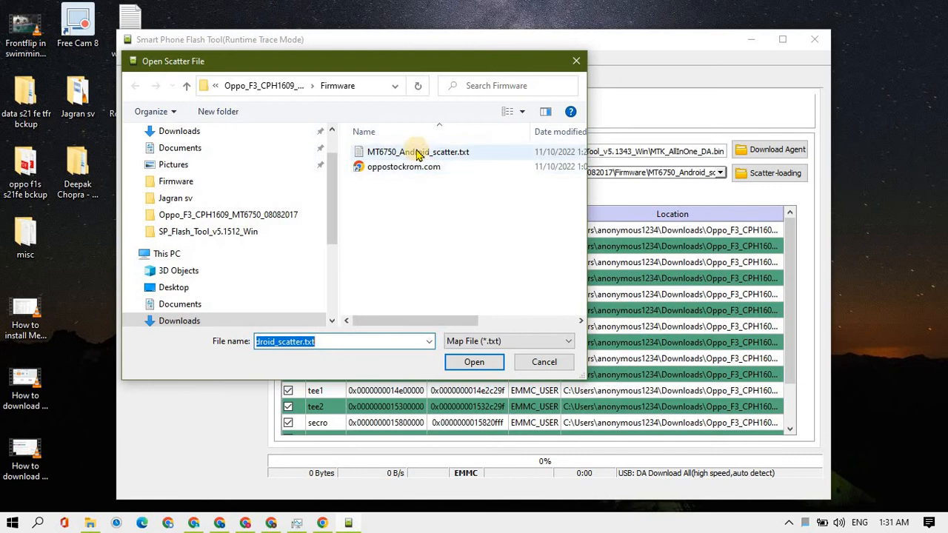
mouse_move(418, 152)
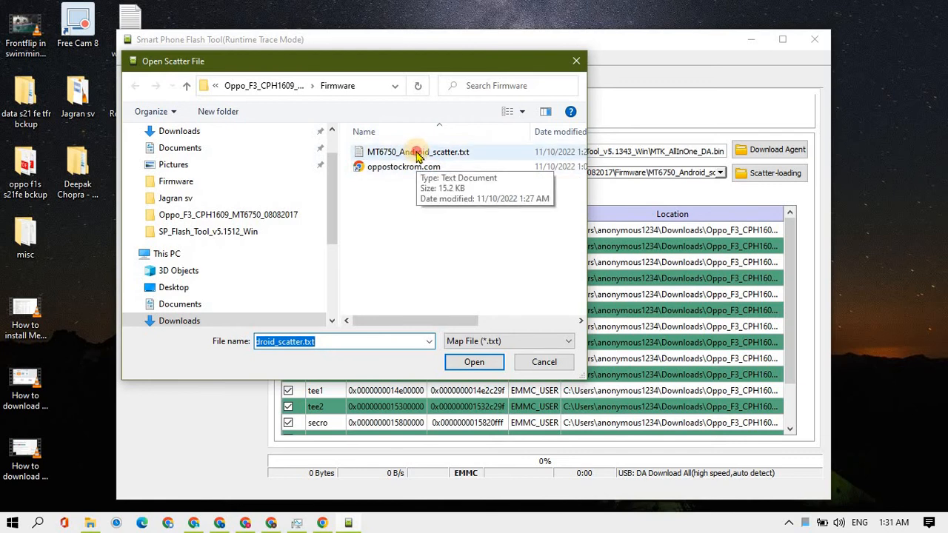
left_click(474, 362)
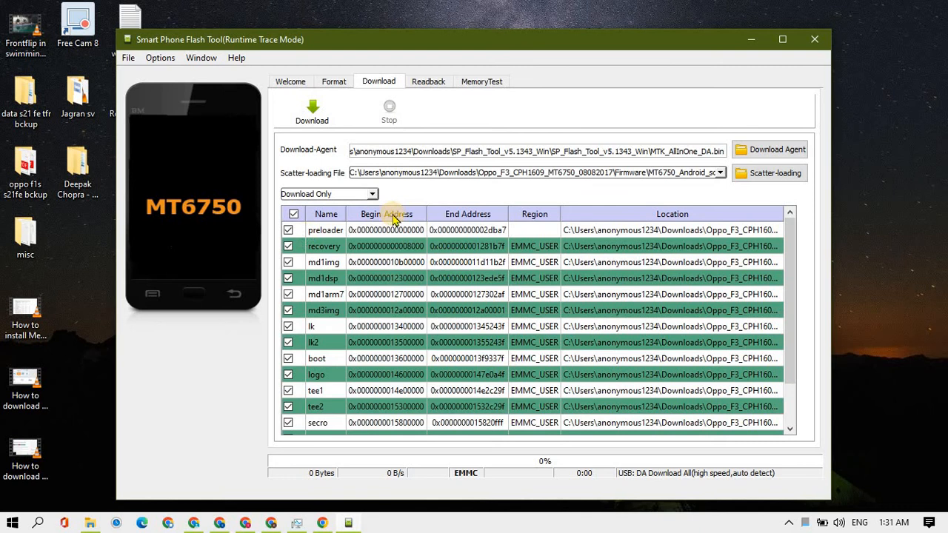
- Untick the preloader partition, leaving recovery, boot and the other partitions checked
left_click(289, 229)
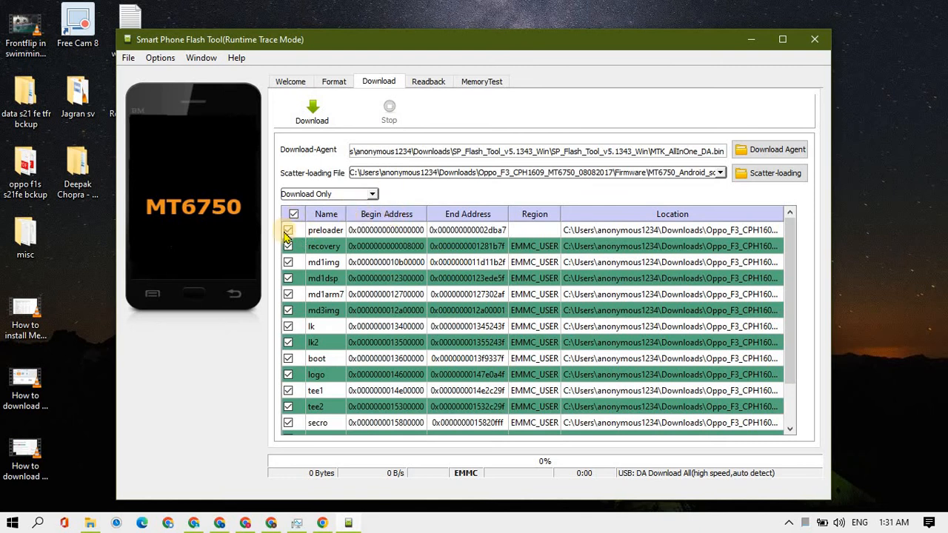
left_click(288, 230)
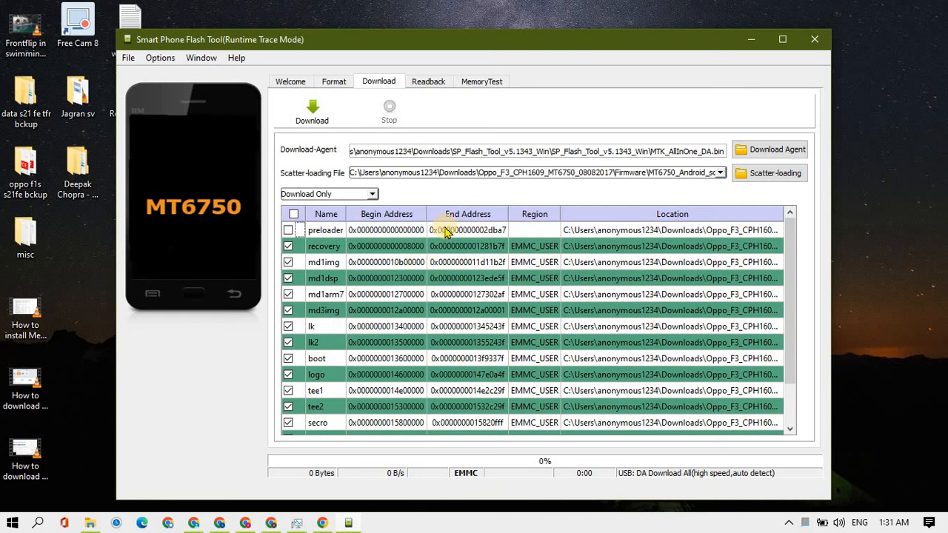
mouse_move(256, 248)
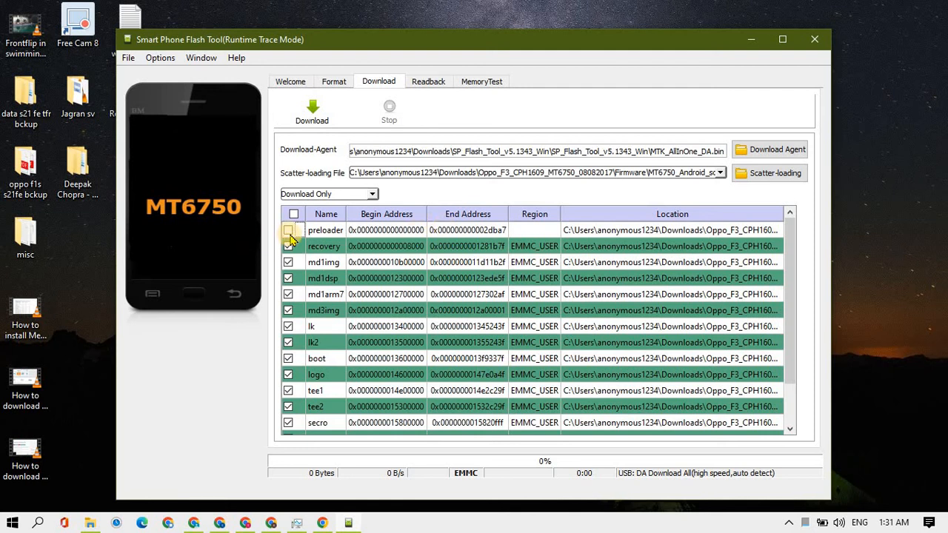
left_click(288, 230)
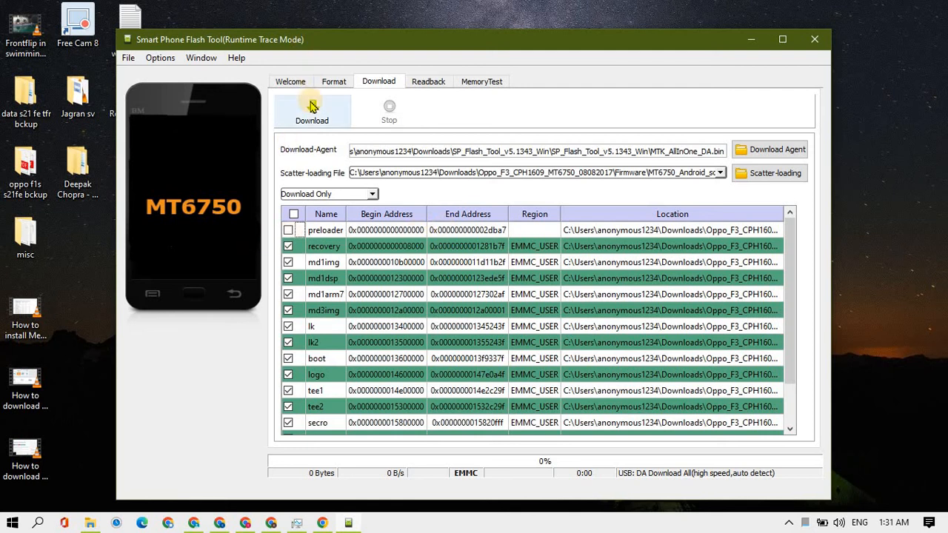
- Start the firmware download with the preloader excluded, so the tool waits for the phone
left_click(312, 109)
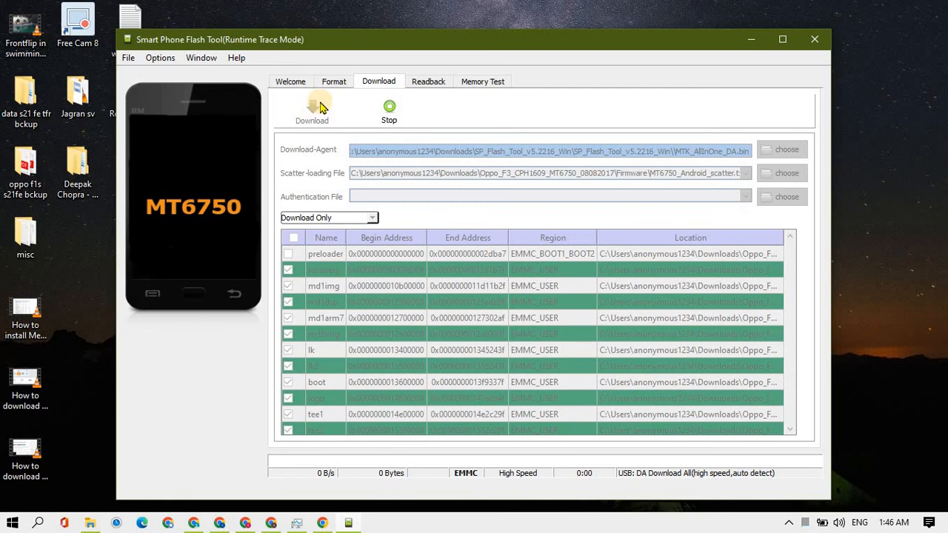
mouse_move(312, 107)
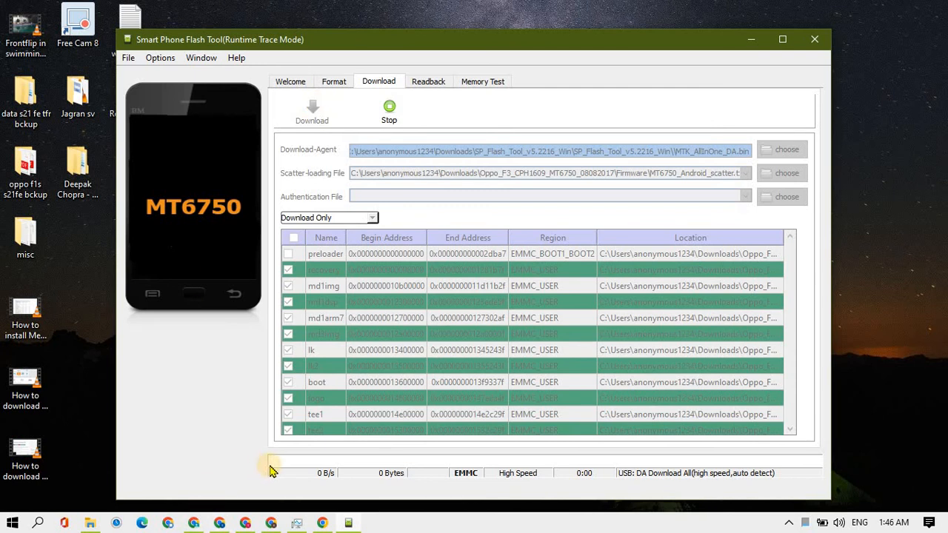
mouse_move(814, 465)
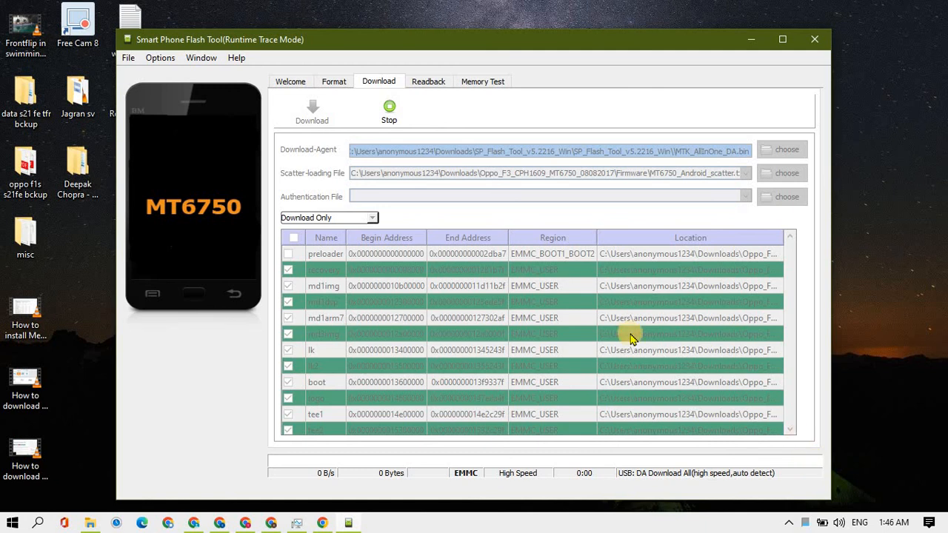
mouse_move(399, 457)
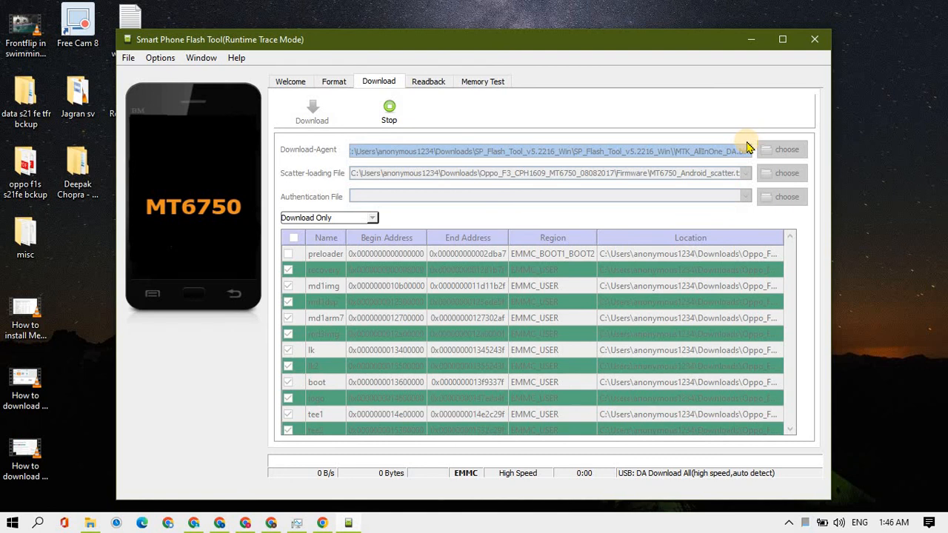
mouse_move(301, 467)
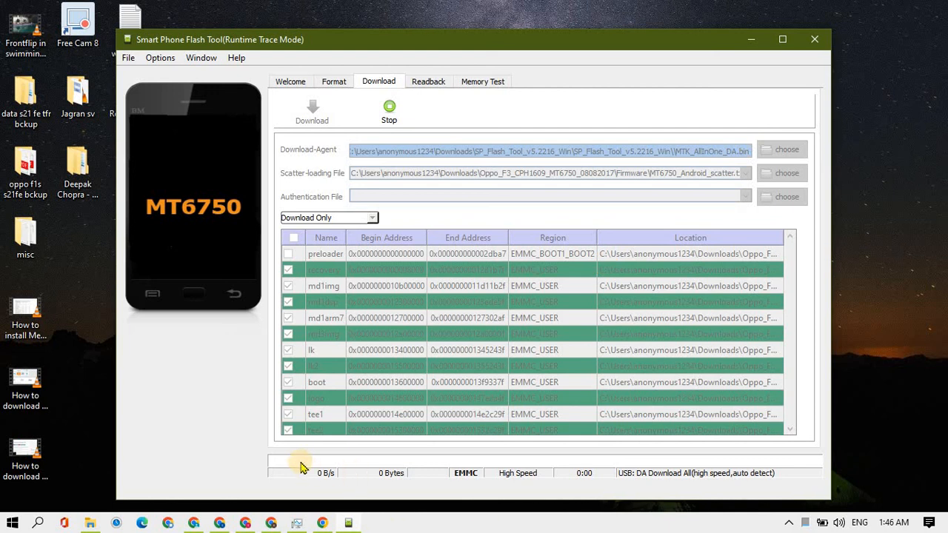